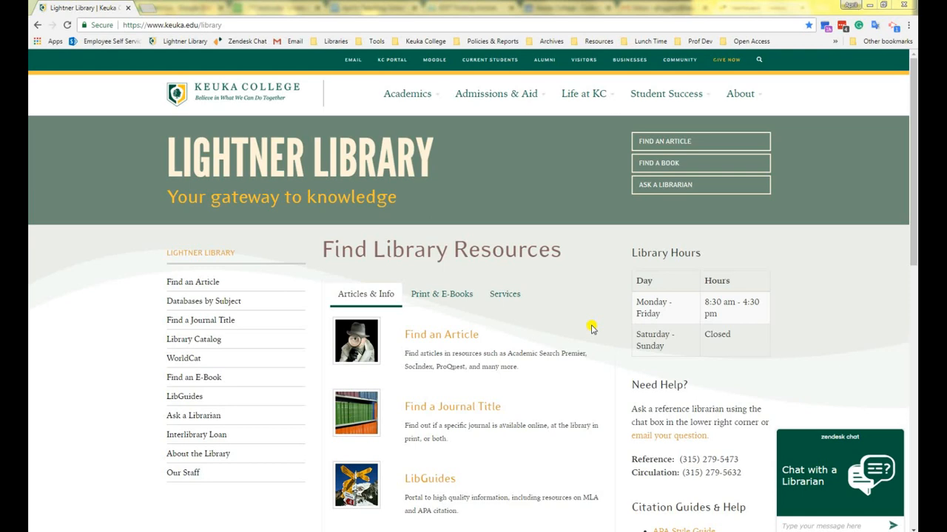
mouse_move(460, 352)
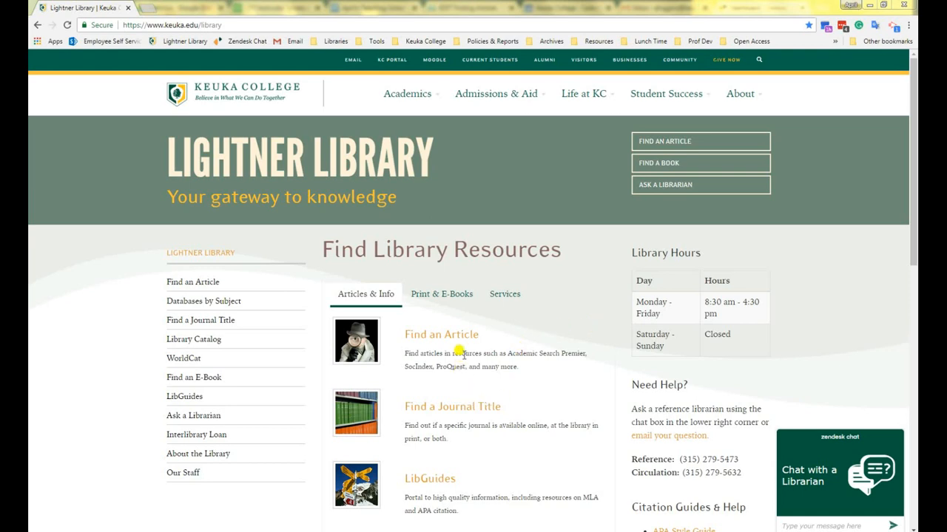
mouse_move(476, 384)
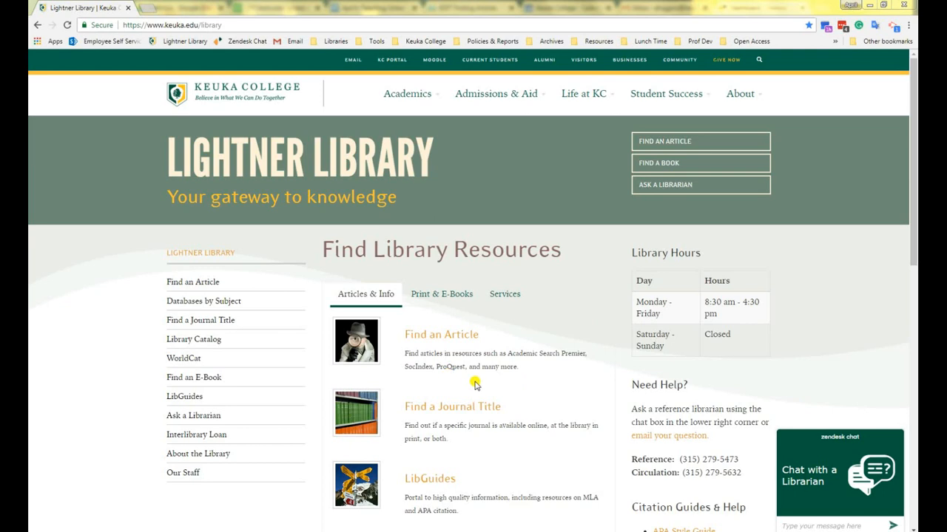
mouse_move(440, 335)
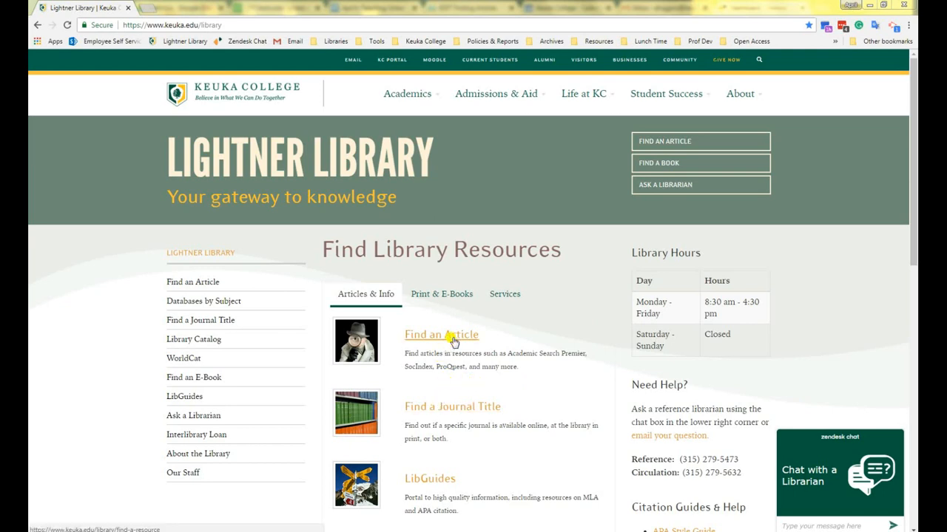
Open the Find an Article database list and scroll down to the EBSCOhost entry.
left_click(440, 335)
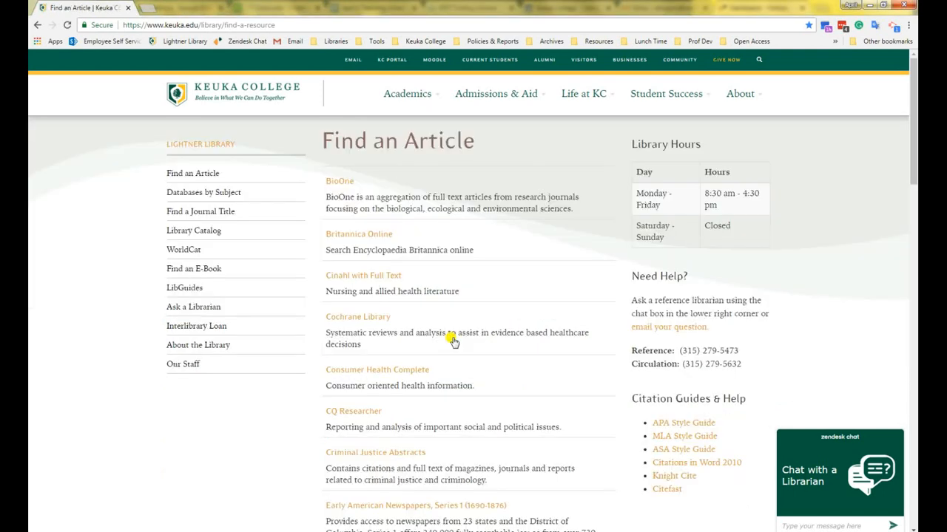
scroll("down", 3)
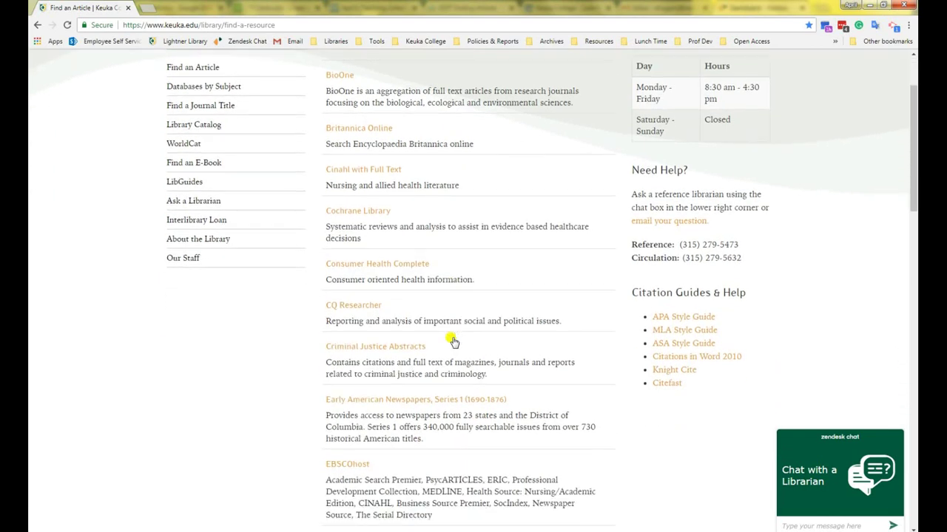
scroll("down", 3)
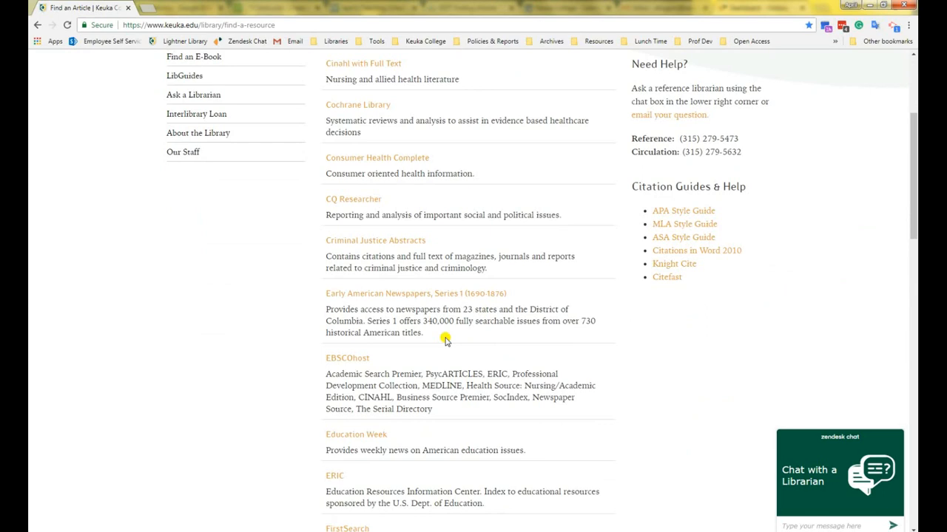
Open EBSCOhost's Choose Databases list and browse it, with Academic Search Premier ticked.
left_click(347, 358)
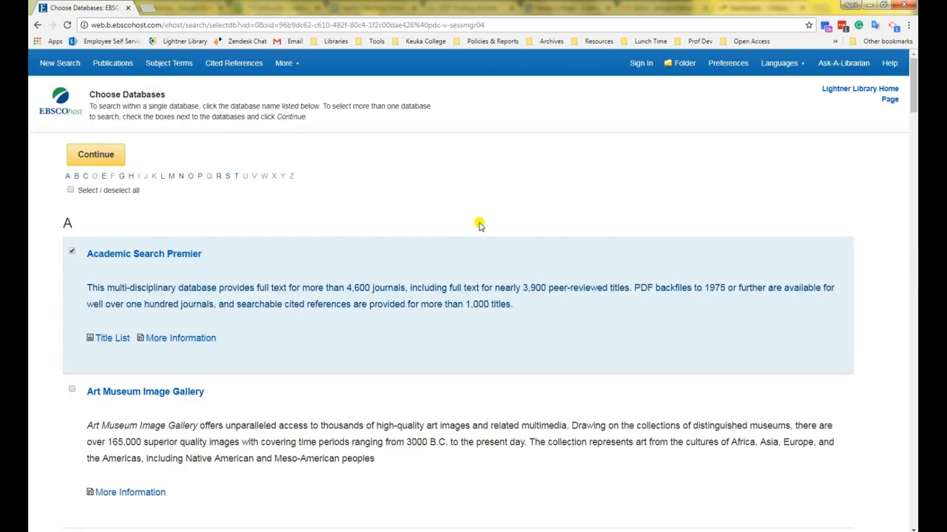
scroll("down", 3)
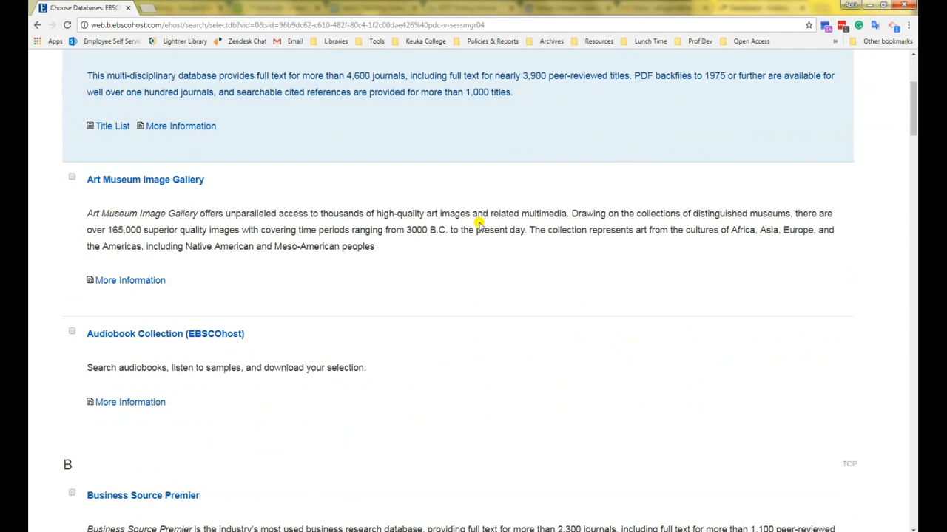
scroll("down", 3)
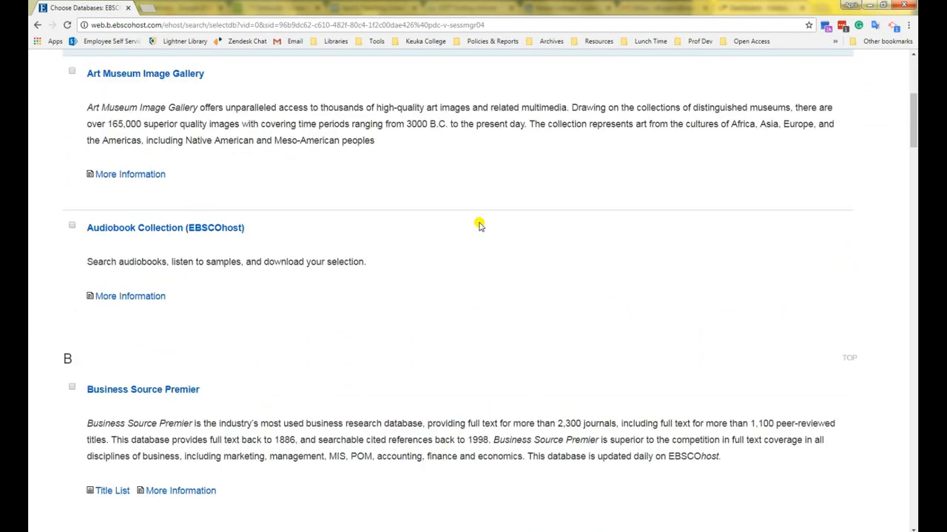
scroll("up", 3)
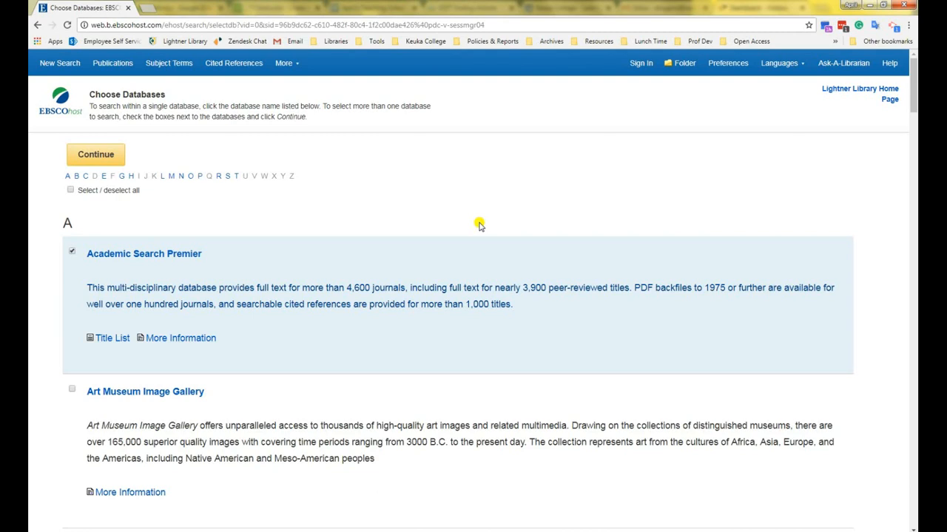
mouse_move(259, 147)
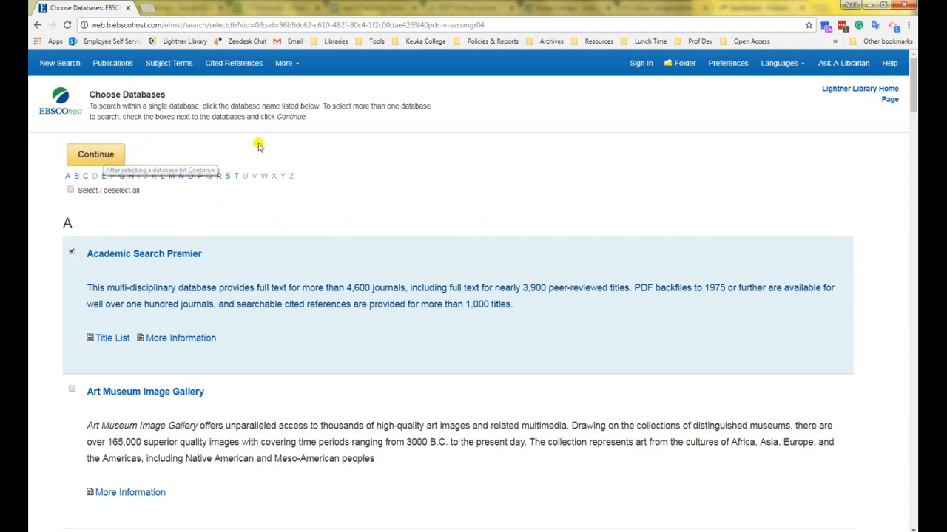
mouse_move(406, 198)
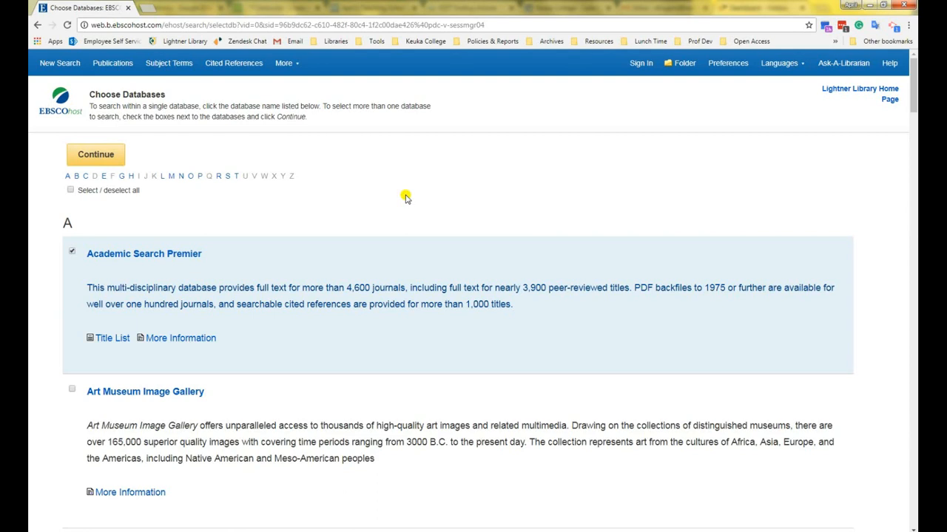
mouse_move(181, 41)
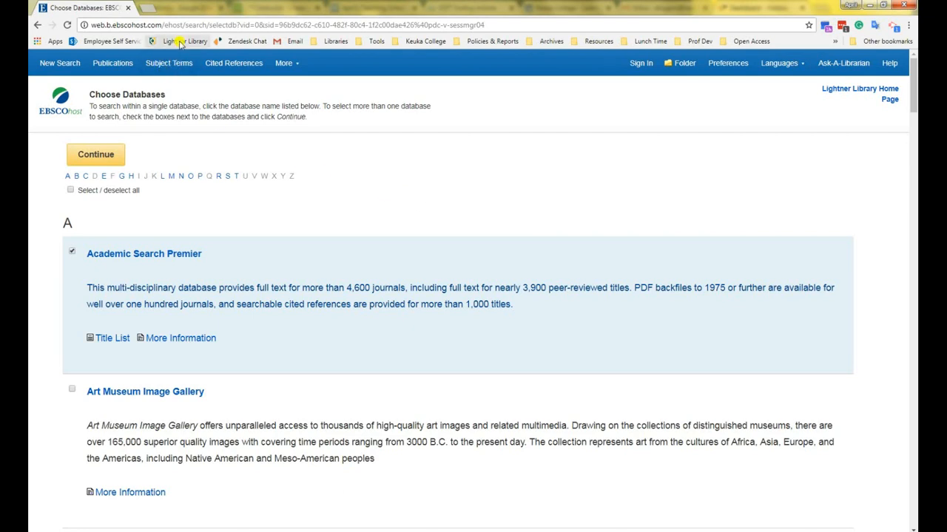
Return to the Lightner Library home page and open the Databases by Subject list.
left_click(184, 40)
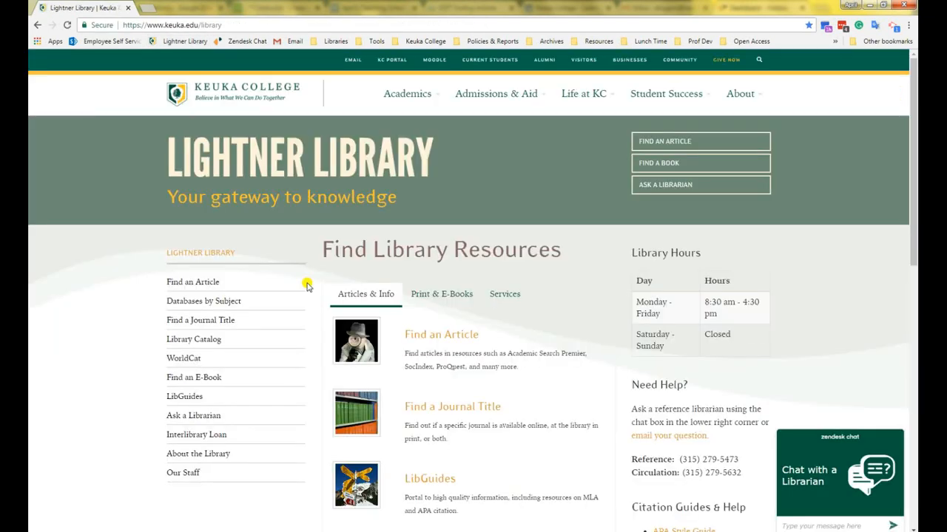
mouse_move(204, 301)
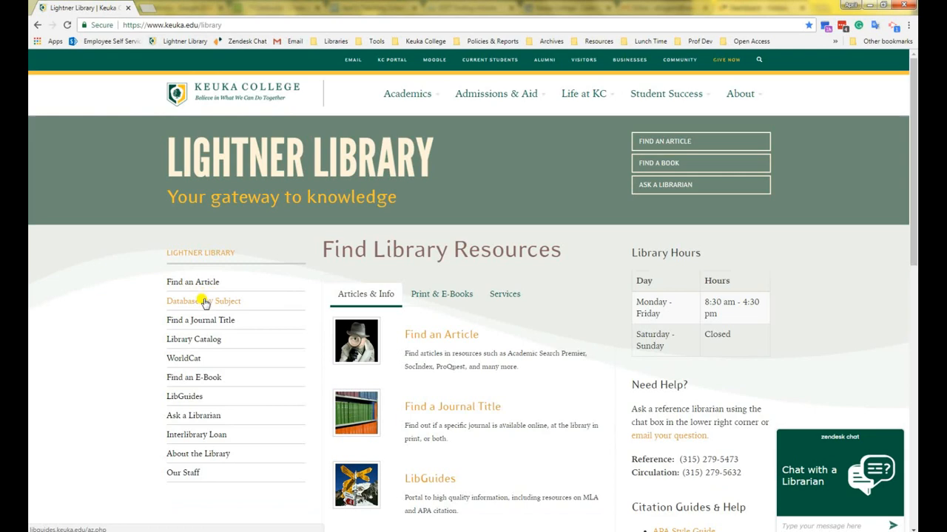
left_click(204, 301)
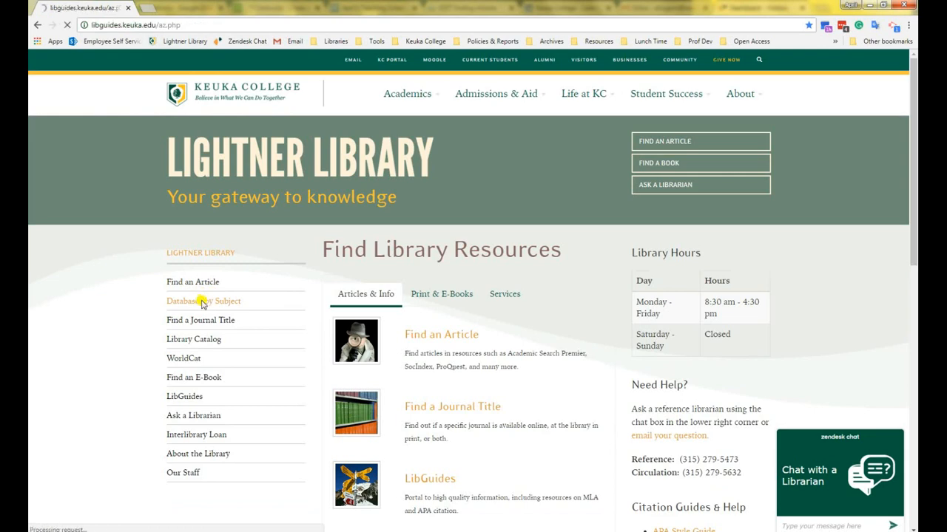
left_click(203, 301)
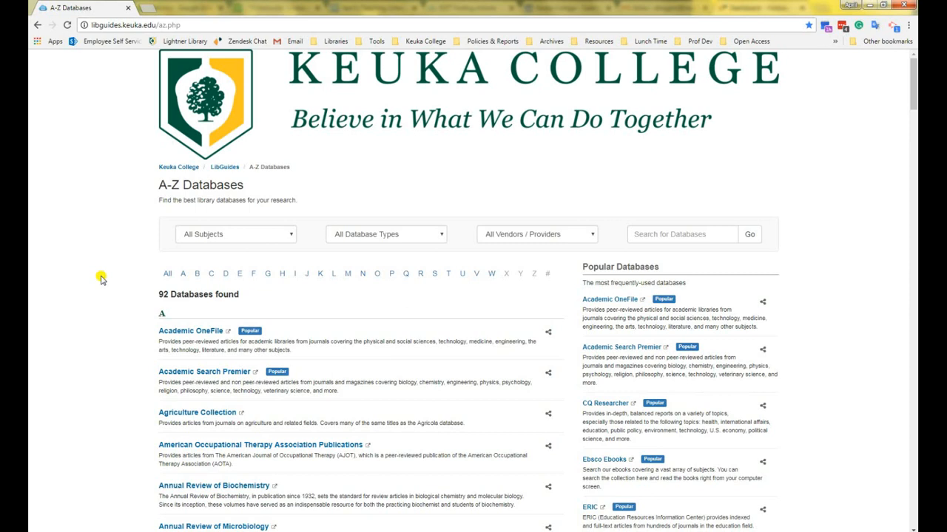
mouse_move(270, 233)
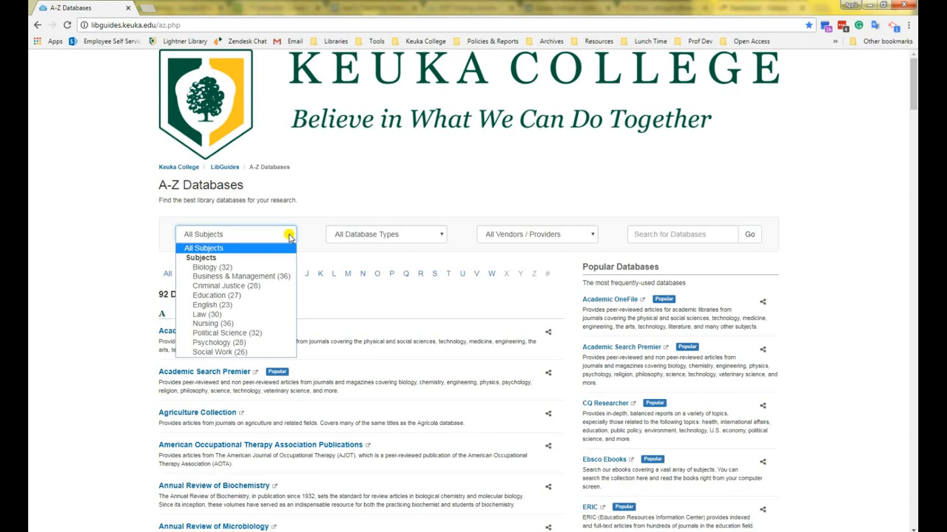
mouse_move(213, 323)
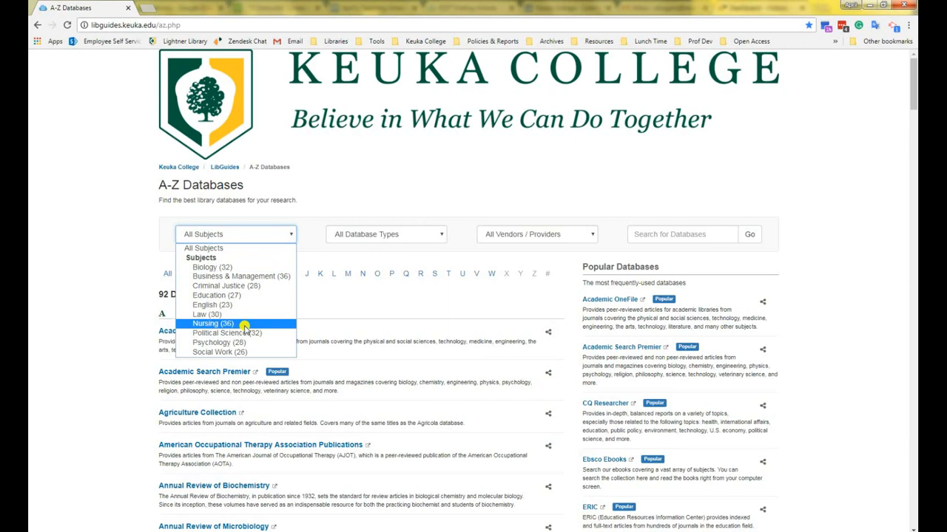
mouse_move(213, 343)
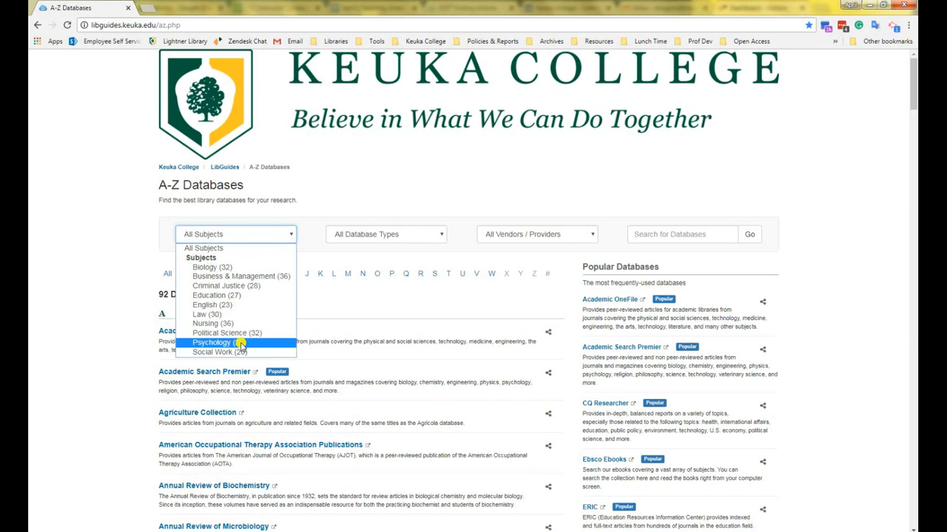
mouse_move(263, 342)
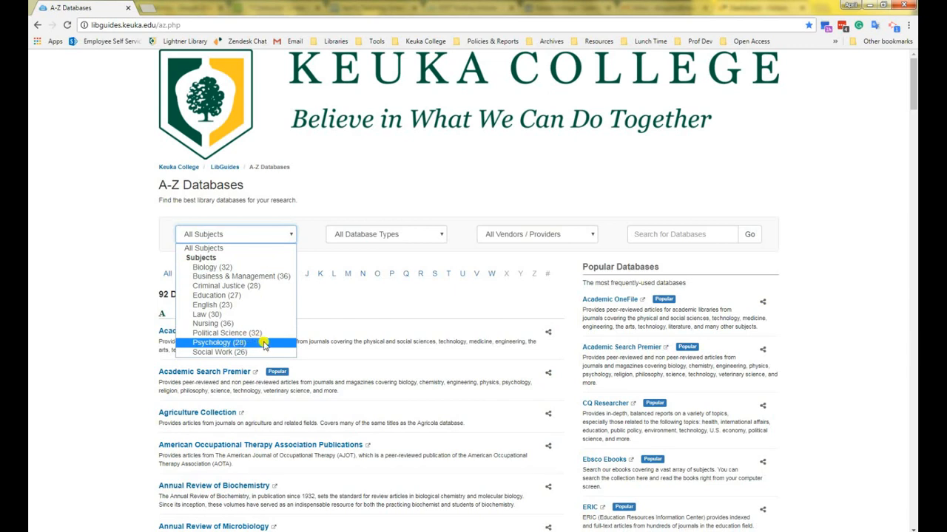
Filter the A-Z database list to Psychology and EBSCOhost, leaving six databases.
left_click(218, 342)
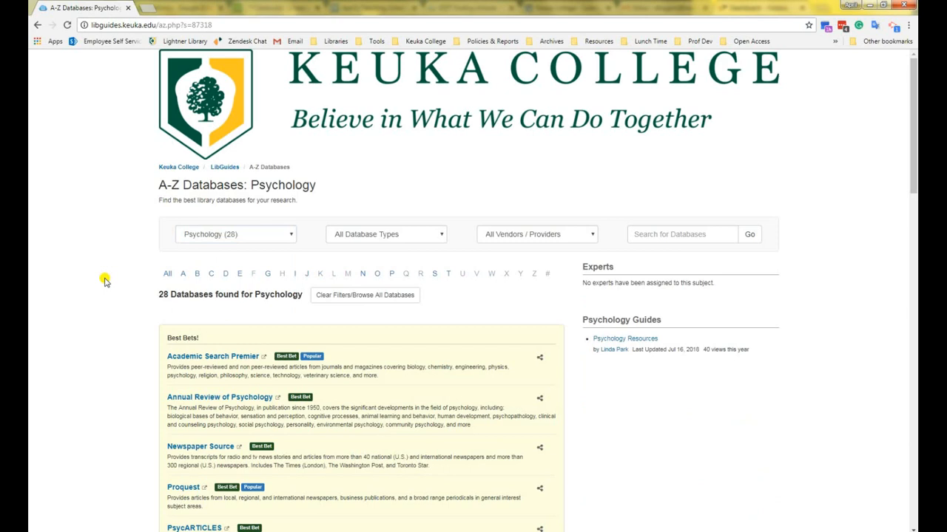
scroll("down", 3)
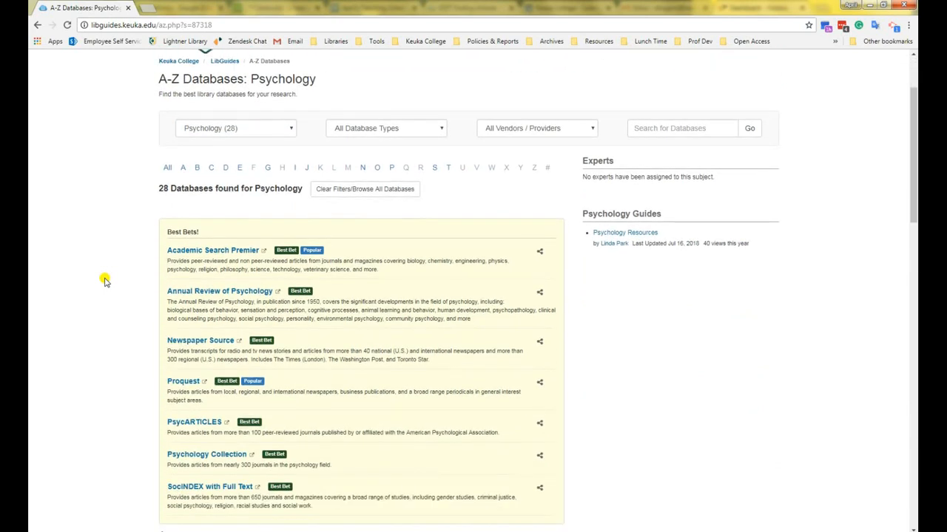
scroll("down", 3)
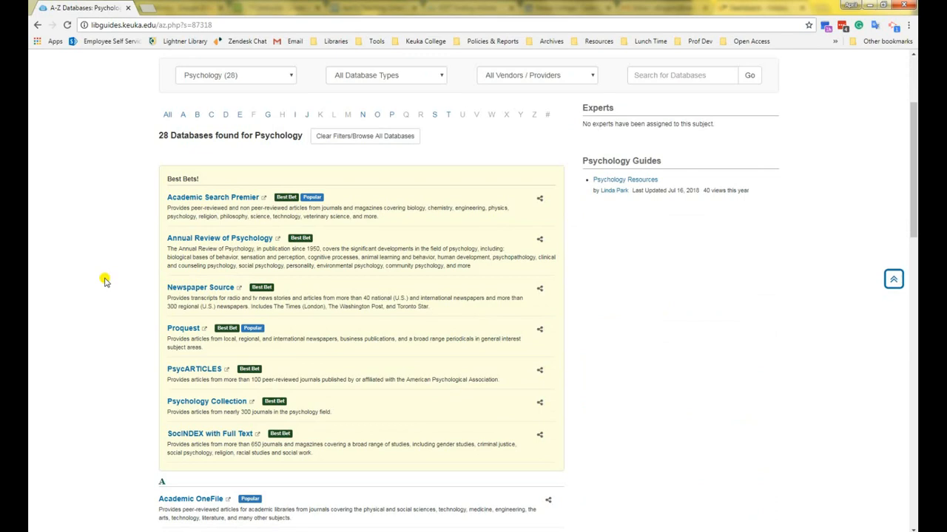
scroll("up", 3)
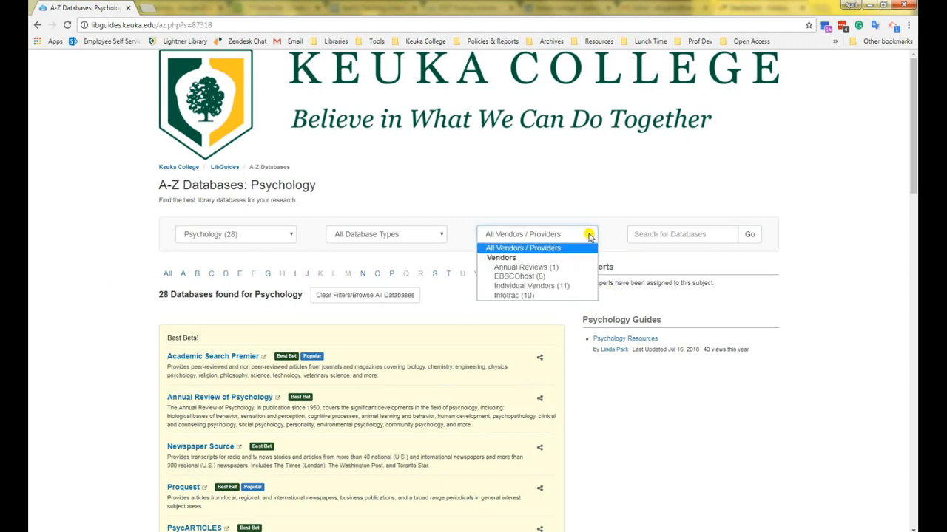
mouse_move(525, 276)
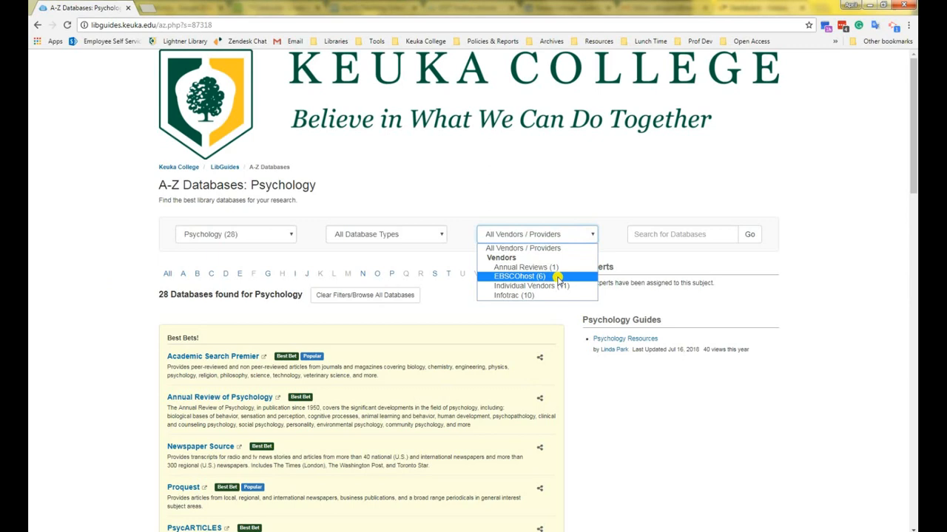
left_click(518, 276)
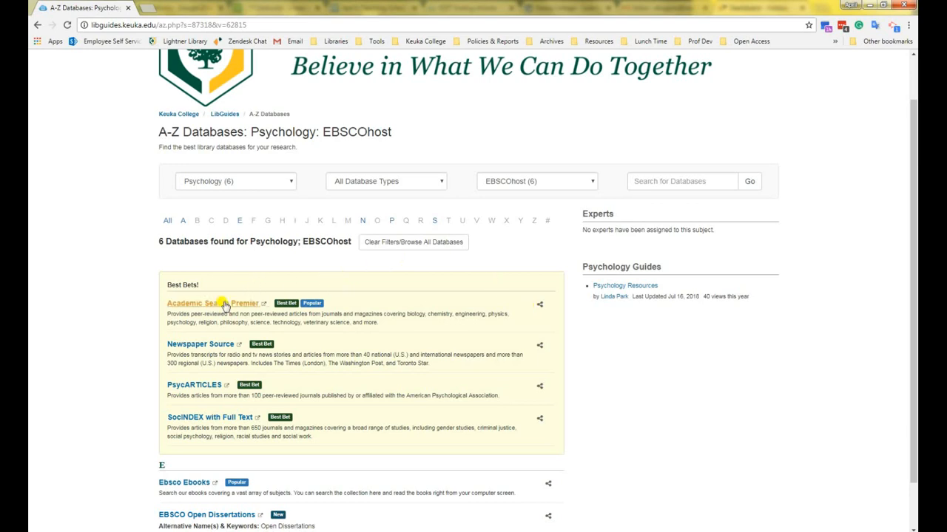
Open Academic Search Premier's EBSCOhost Advanced Search page from the Best Bets list.
left_click(201, 303)
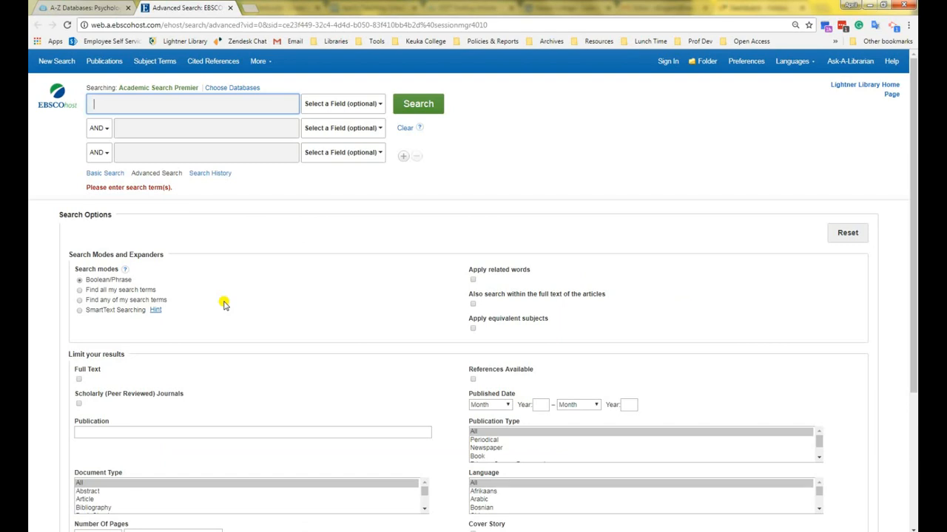
mouse_move(705, 337)
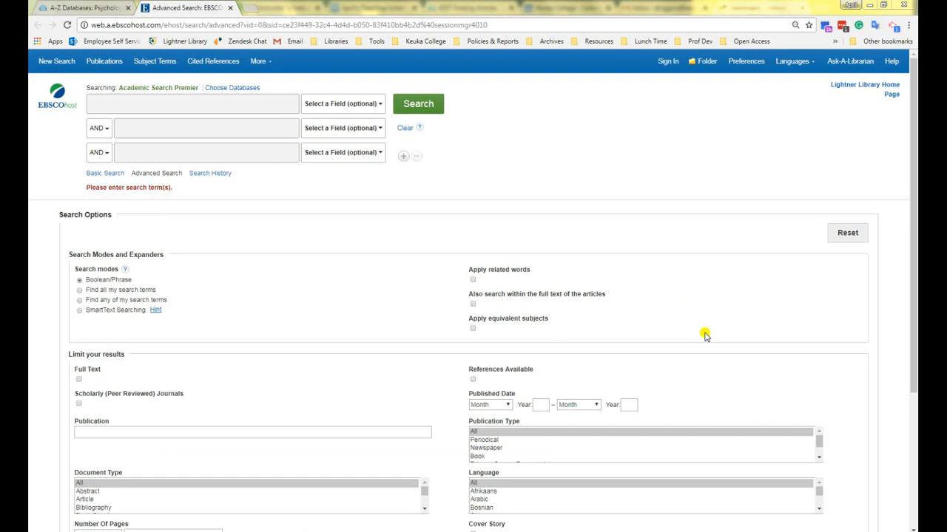
mouse_move(177, 102)
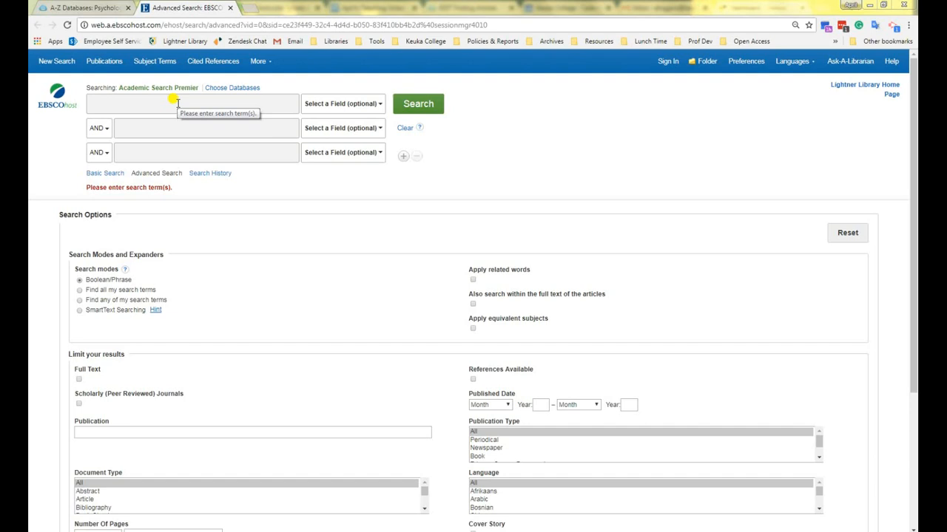
mouse_move(249, 87)
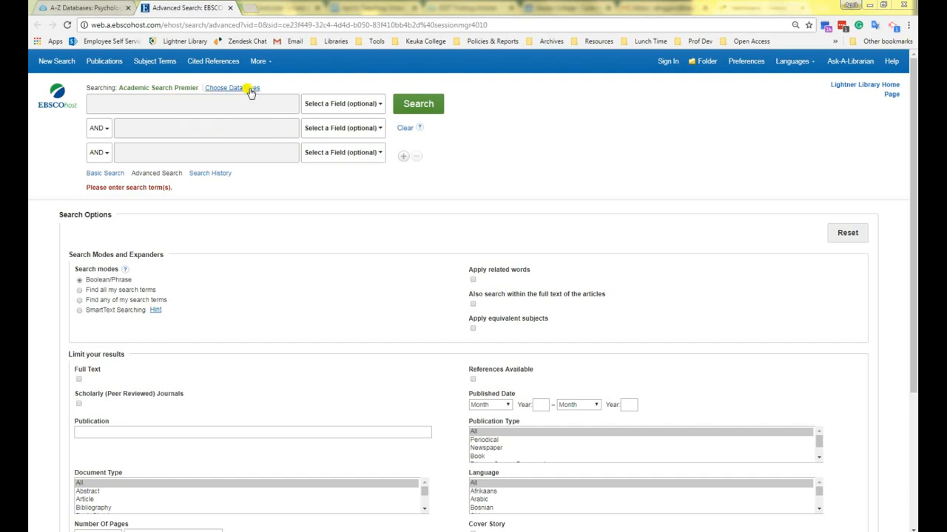
Open Choose Databases, then go back to the LibGuides Psychology/EBSCOhost list.
left_click(224, 88)
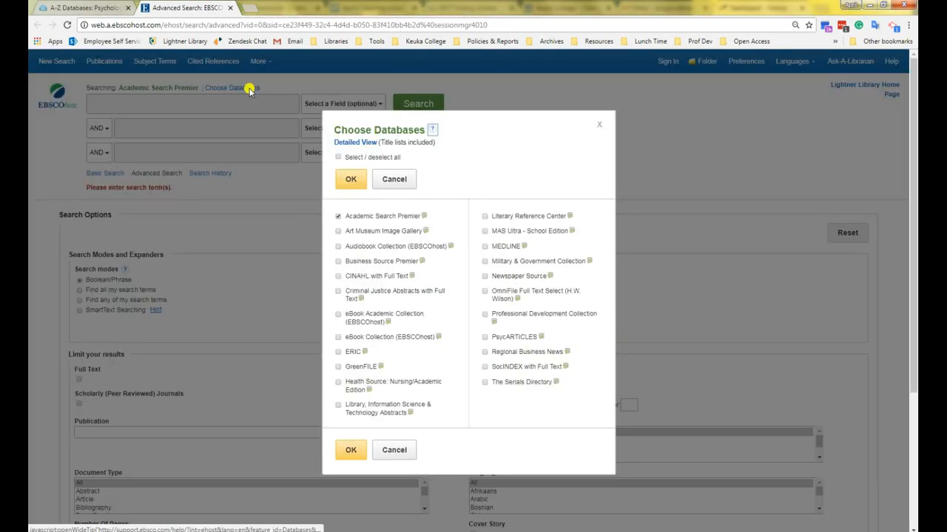
mouse_move(258, 270)
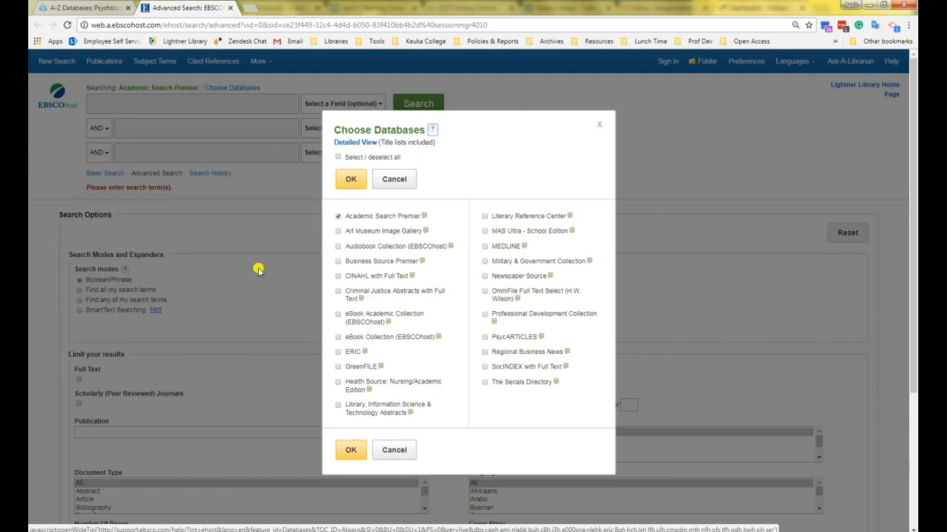
mouse_move(239, 201)
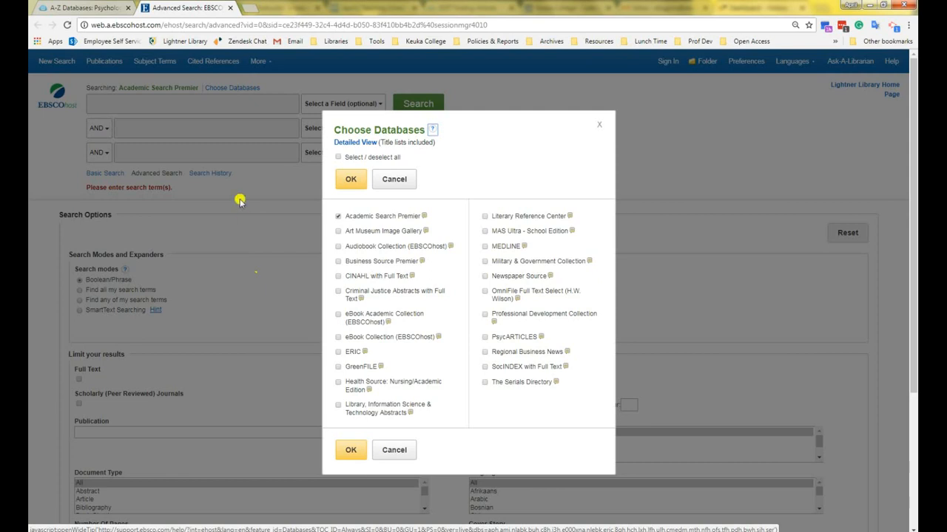
left_click(81, 7)
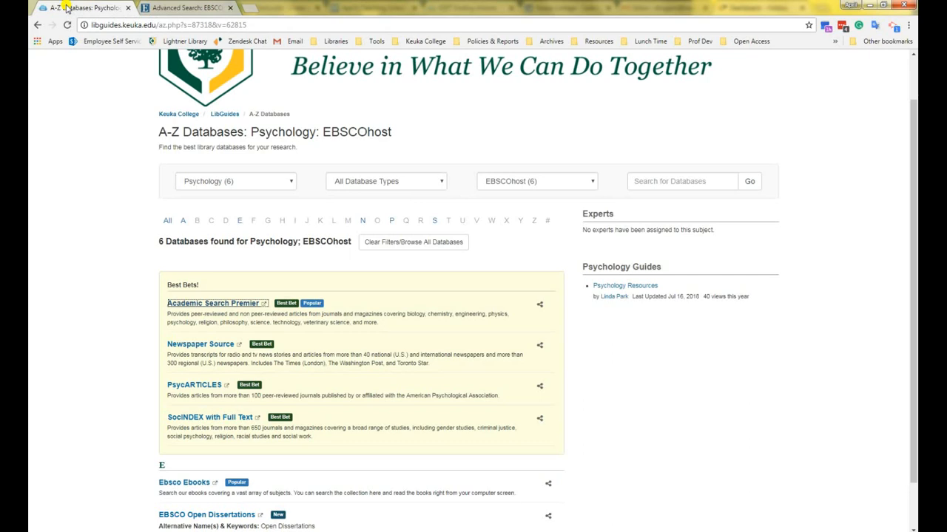
scroll("down", 3)
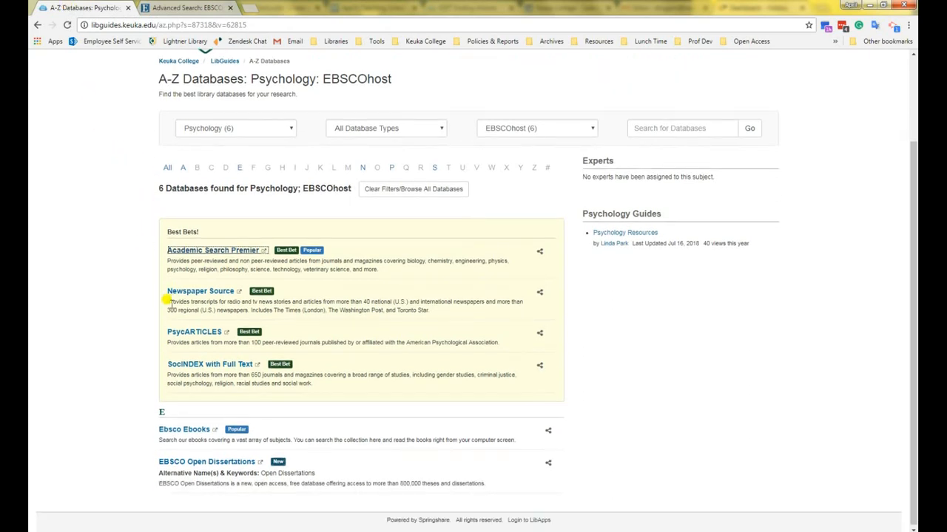
mouse_move(199, 291)
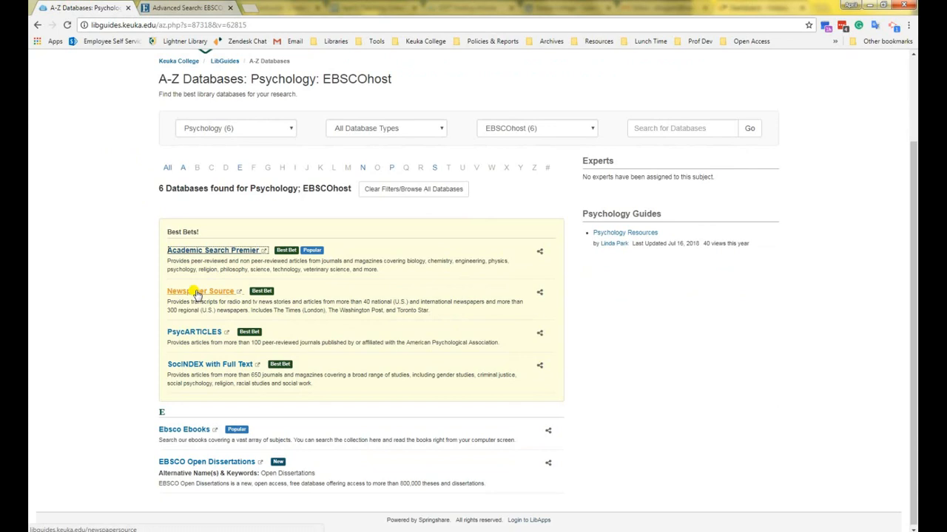
mouse_move(192, 333)
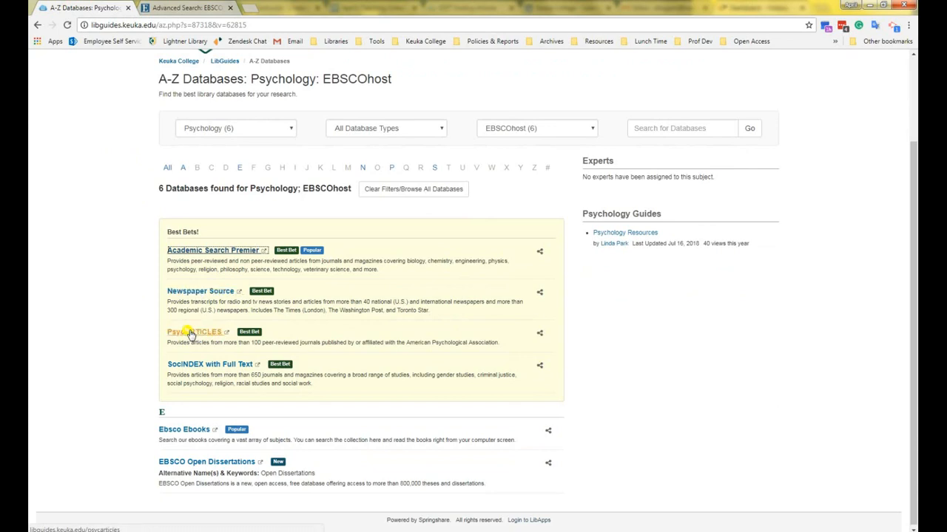
mouse_move(201, 372)
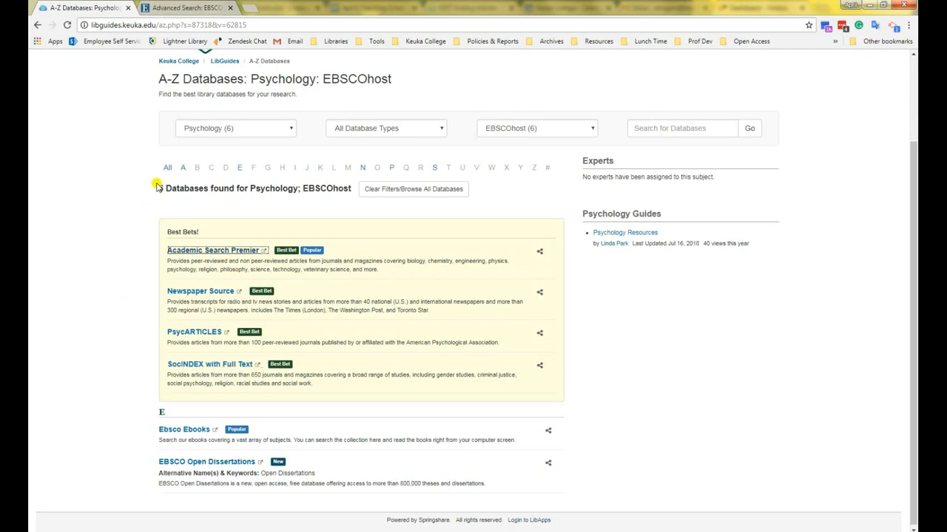
mouse_move(198, 7)
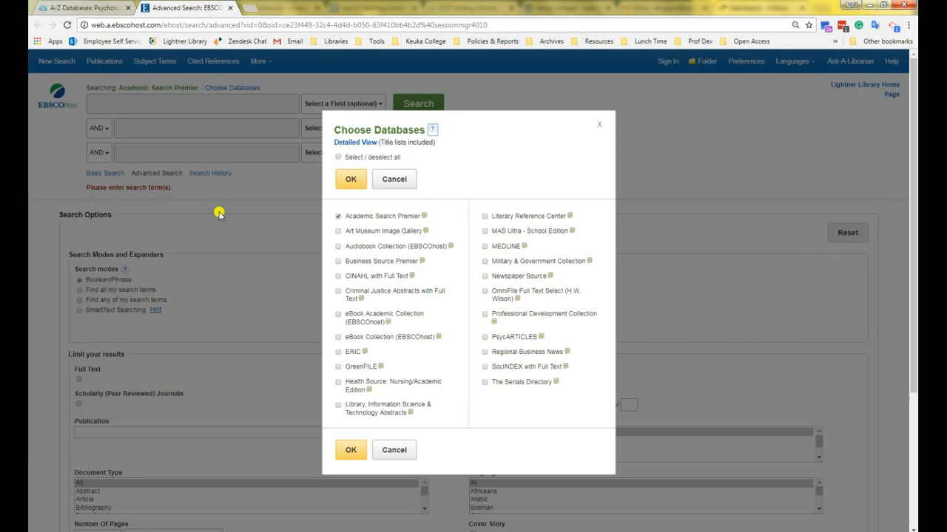
mouse_move(481, 276)
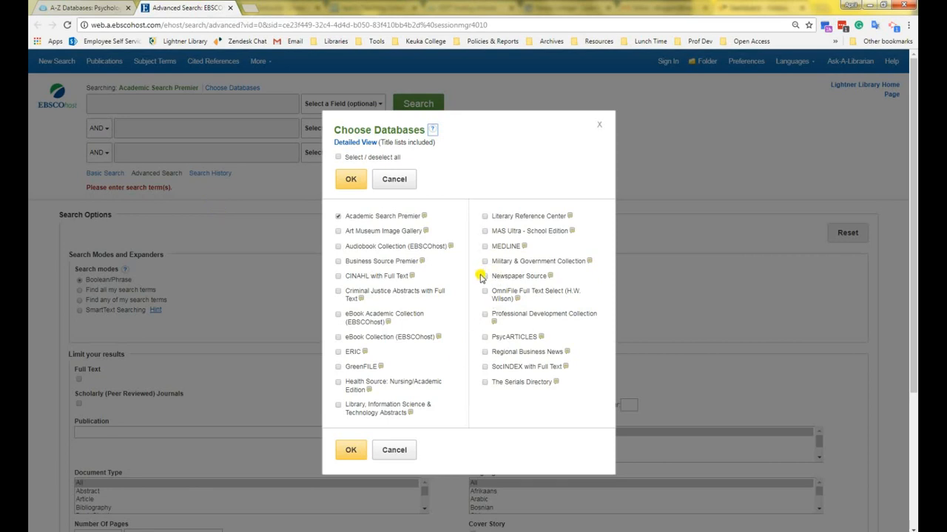
Tick Newspaper Source, PsycARTICLES and SocINDEX with Full Text as additional databases.
left_click(485, 276)
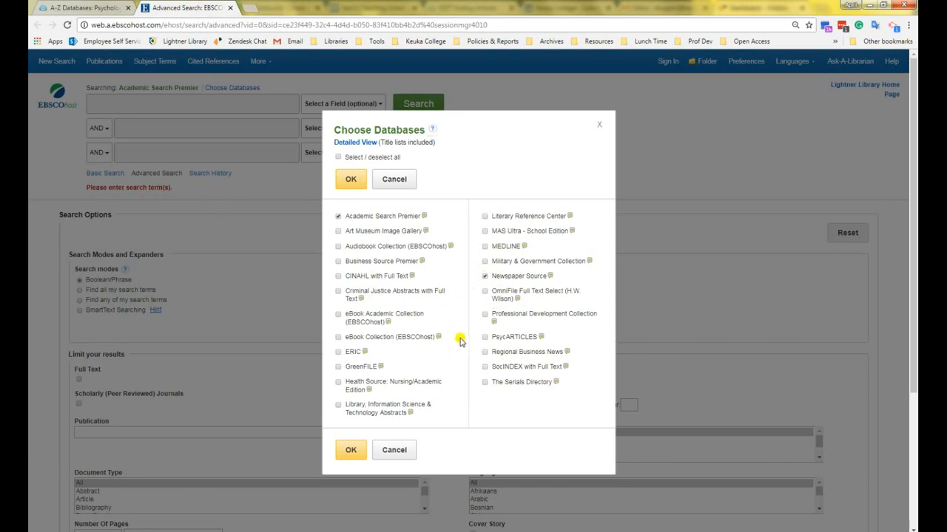
left_click(485, 336)
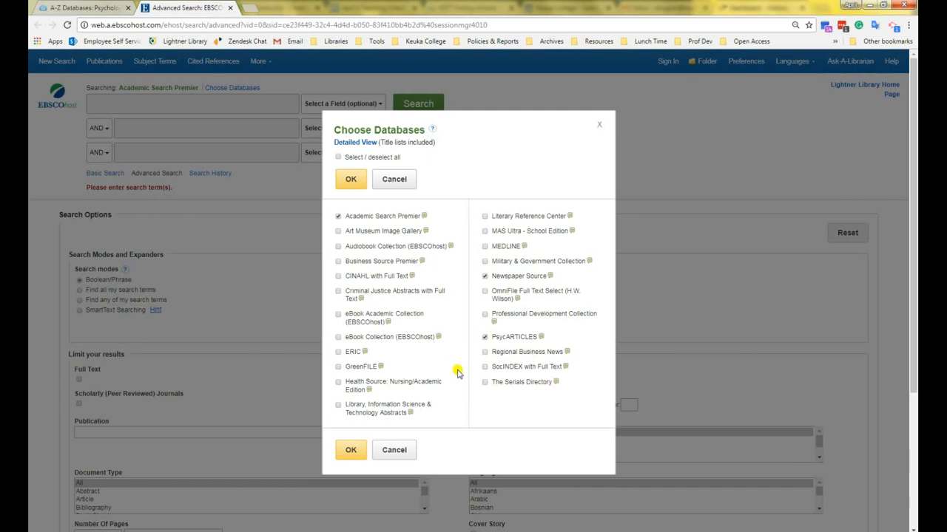
left_click(485, 366)
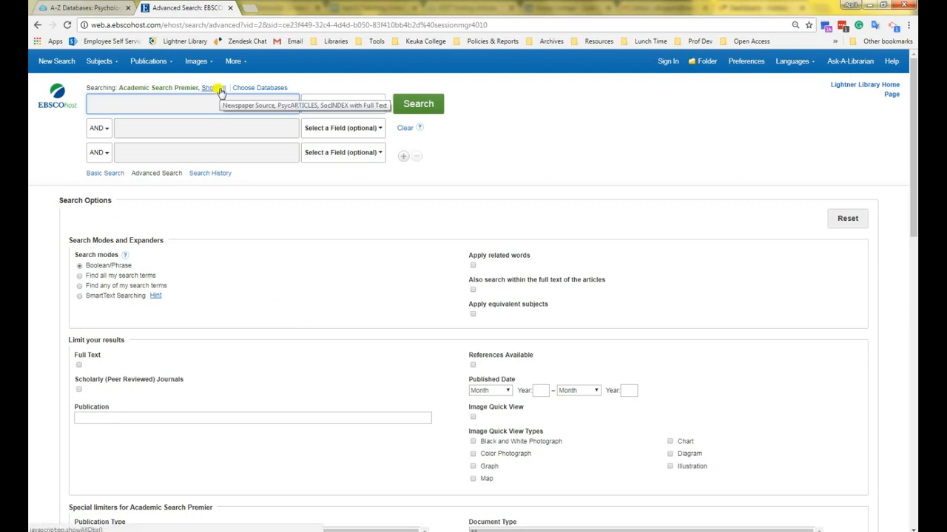
Expand the 'Searching' line to name all four selected databases.
left_click(215, 88)
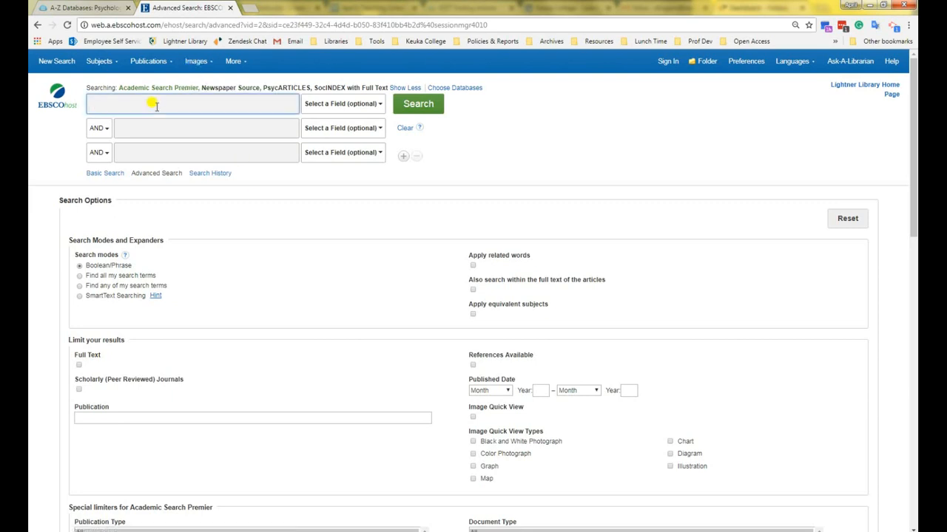
Enter 'emdr or eye movement desensitization reprocessing' AND 'ptsd or post traumatic stress disorder' as search terms.
type("EMDR or")
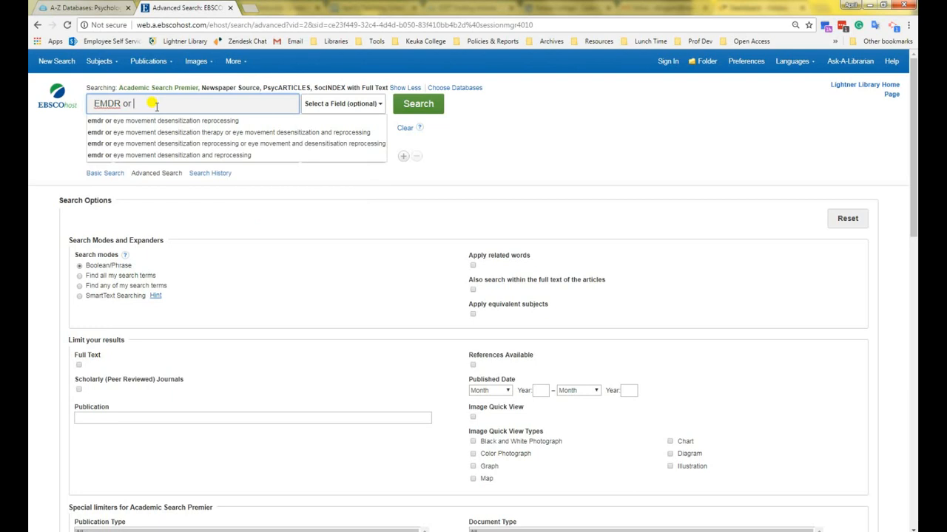
left_click(163, 121)
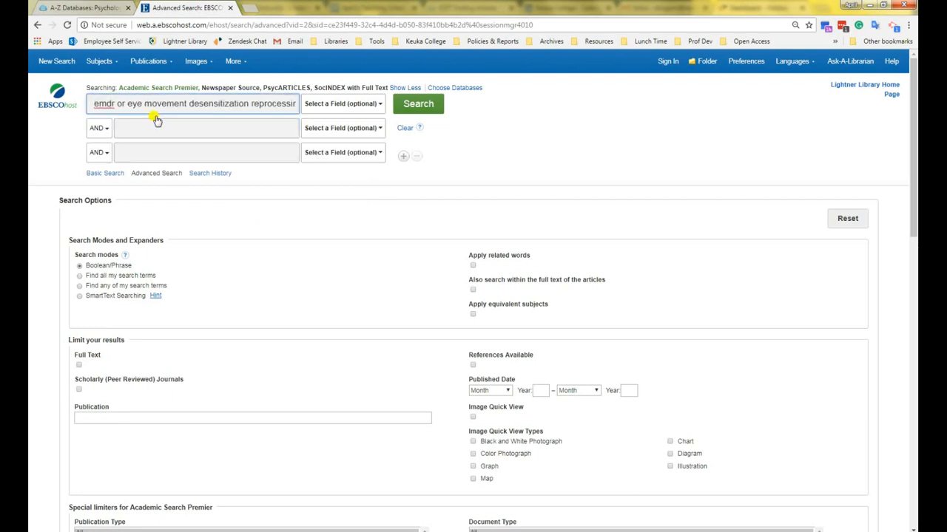
left_click(206, 127)
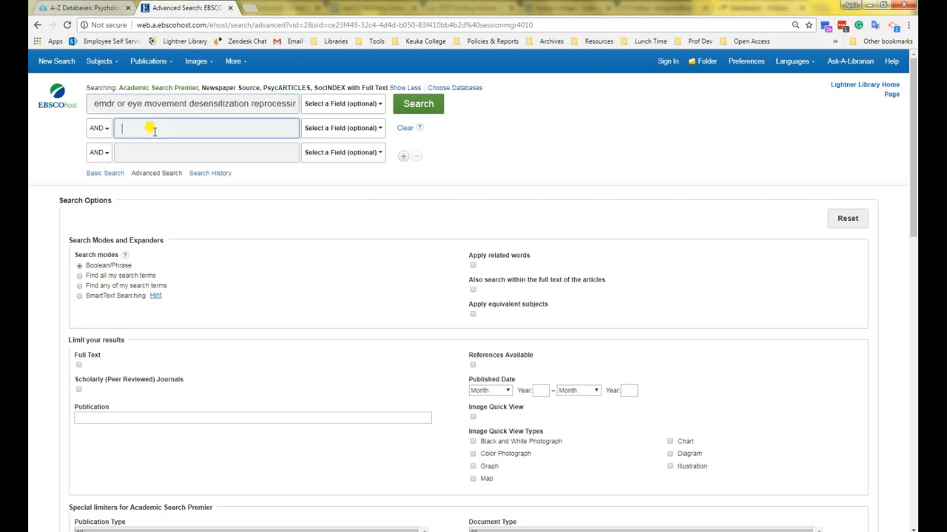
type("PTSD p")
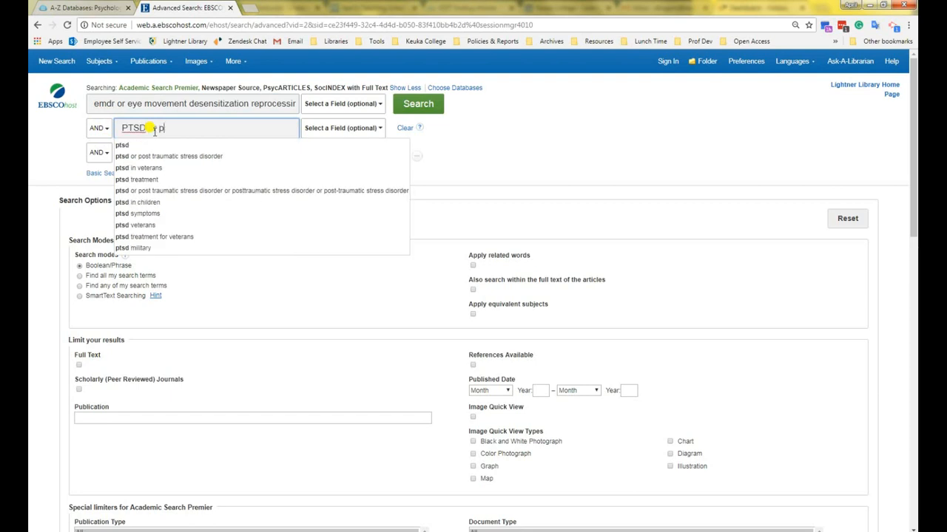
type("ost traumatic")
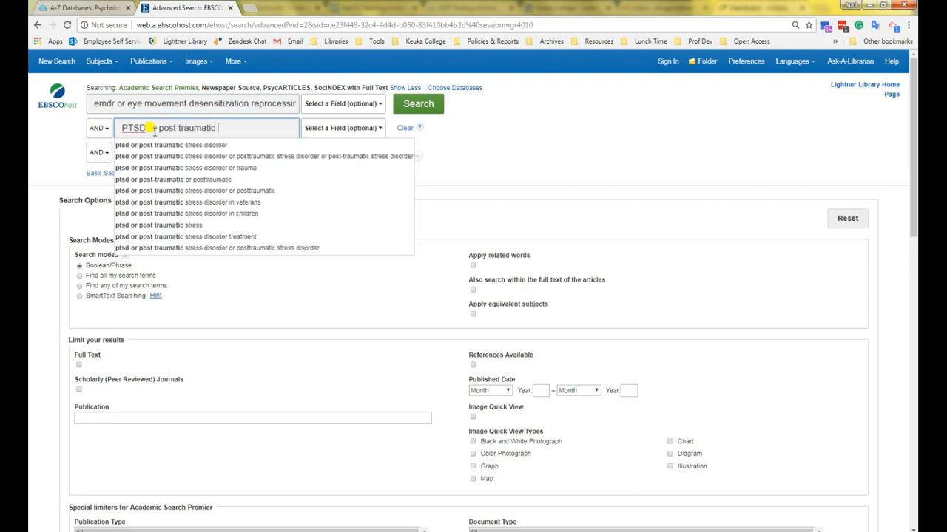
left_click(170, 145)
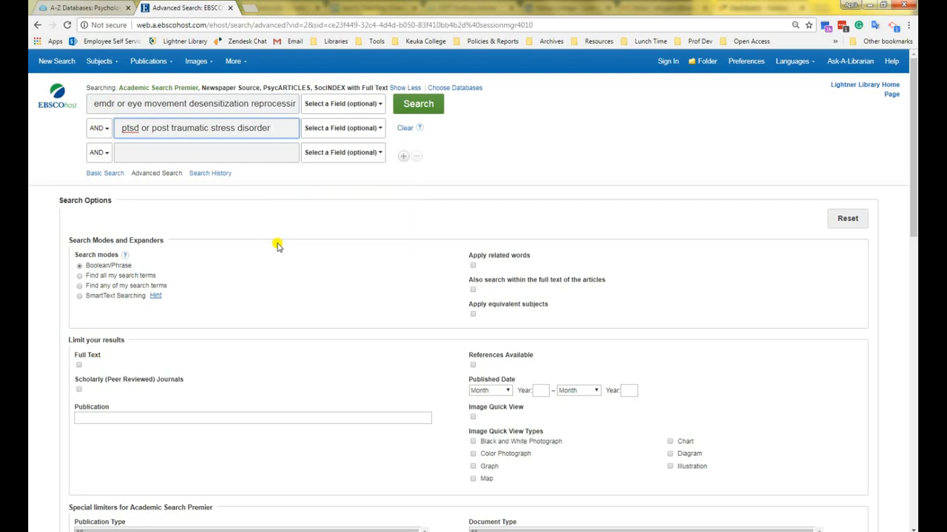
left_click(207, 128)
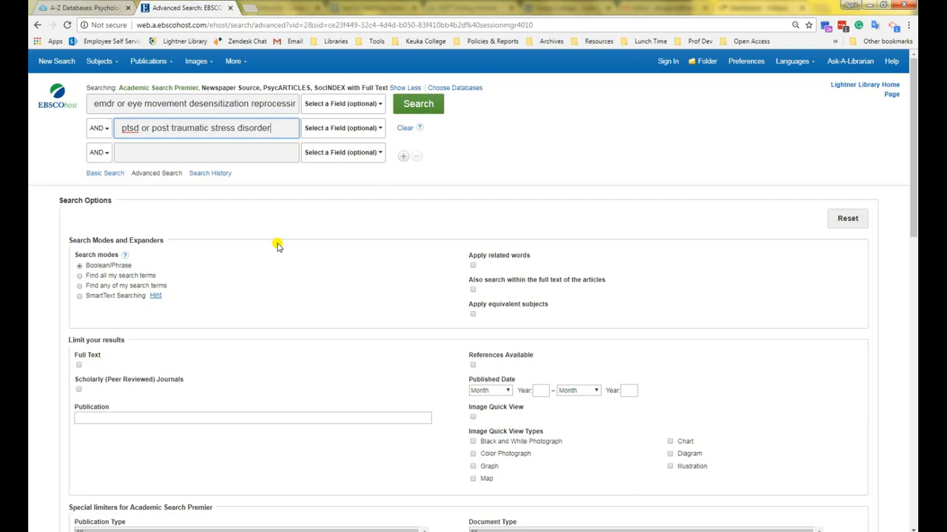
mouse_move(754, 354)
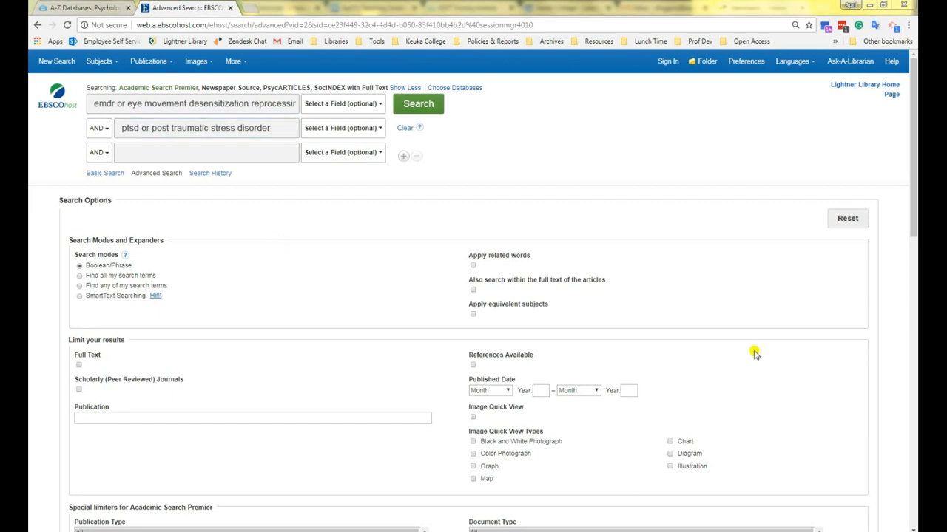
mouse_move(418, 103)
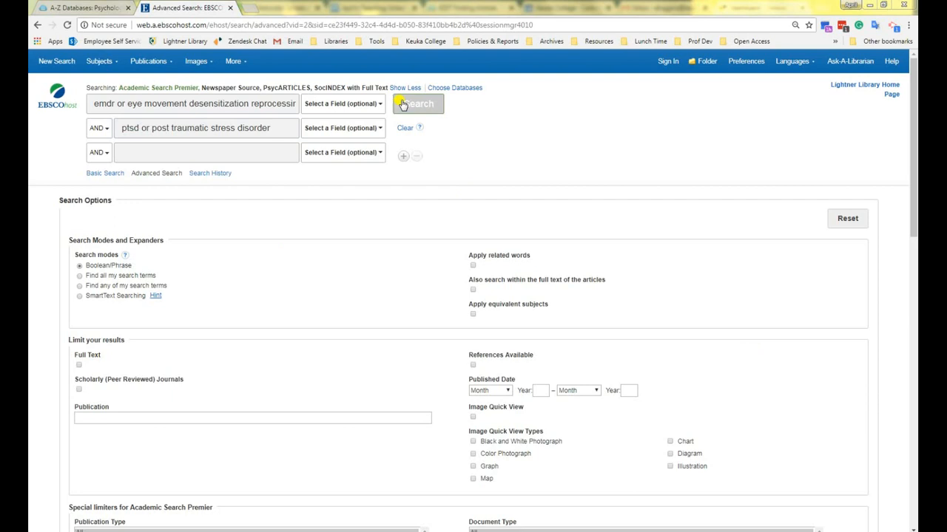
Search EMDR AND PTSD and scroll through the 581 resulting articles.
left_click(418, 104)
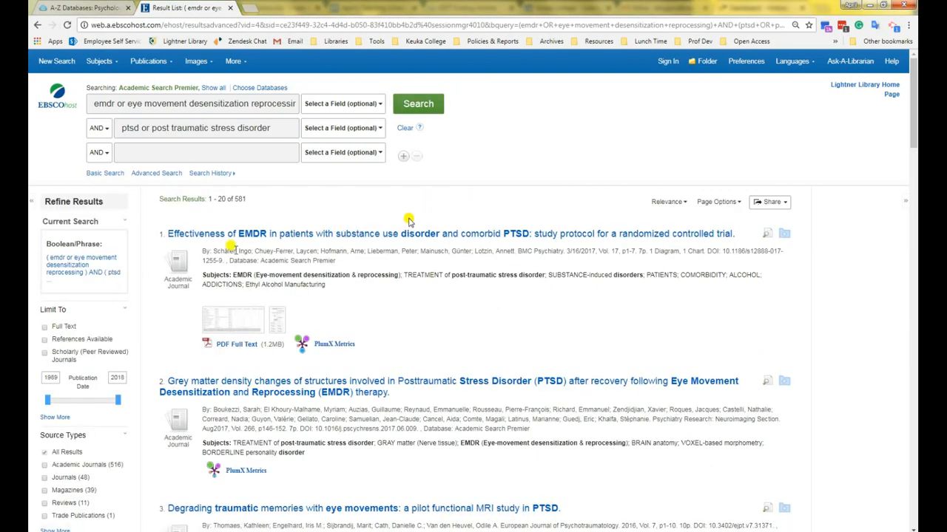
mouse_move(264, 201)
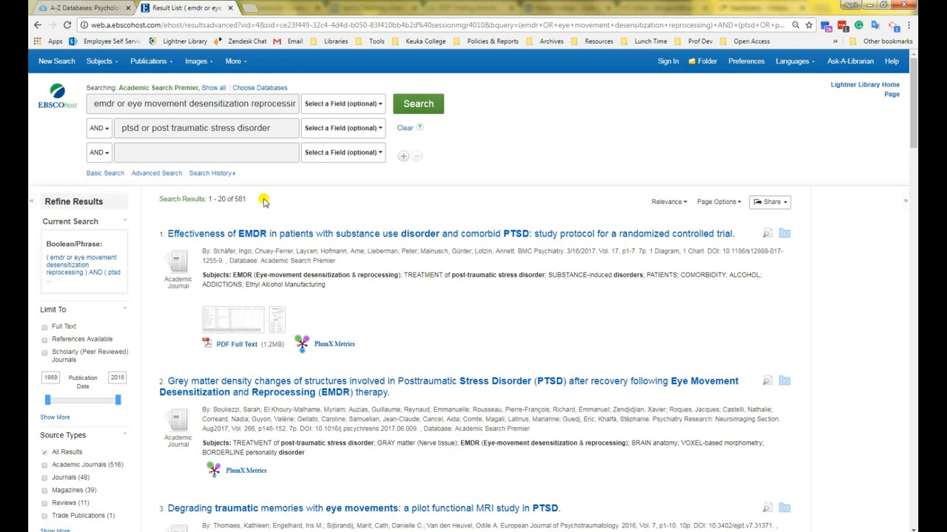
scroll("down", 3)
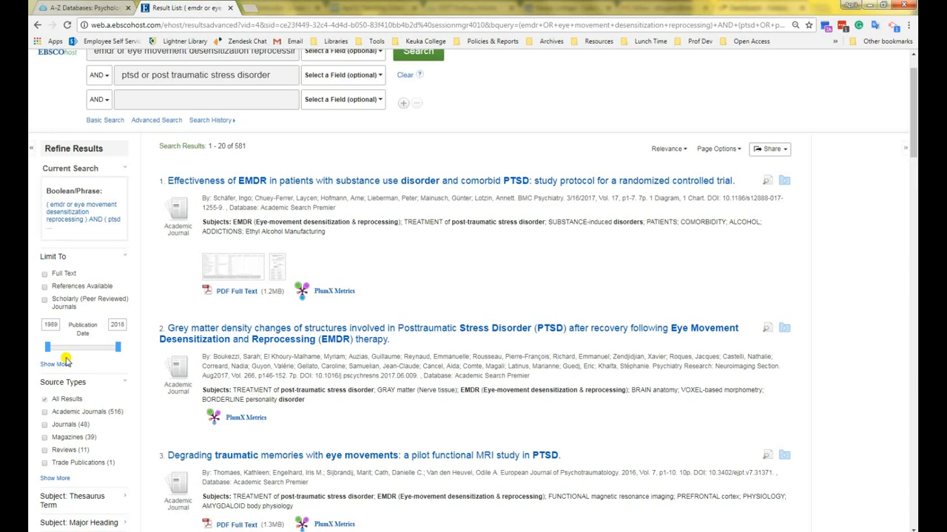
scroll("up", 3)
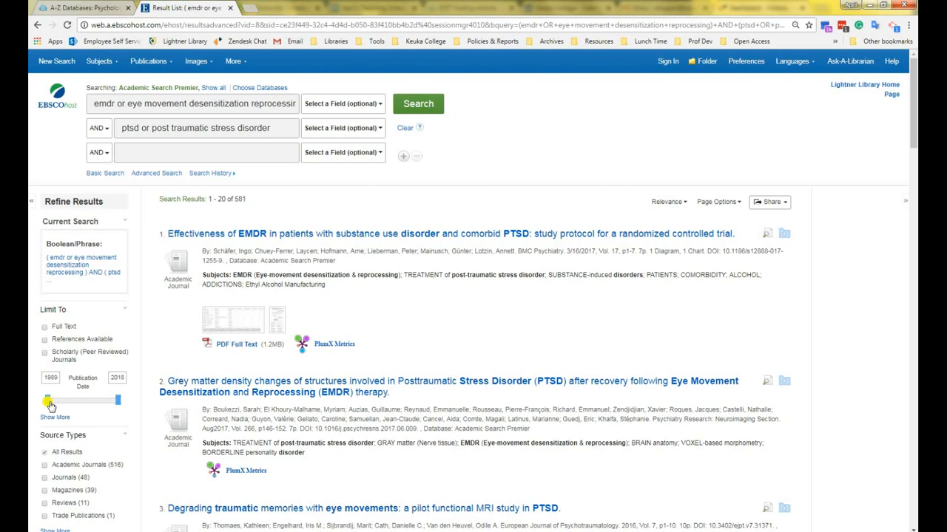
Move the Publication Date slider's start year to 2008, leaving 409 results.
left_click_drag(48, 400, 81, 399)
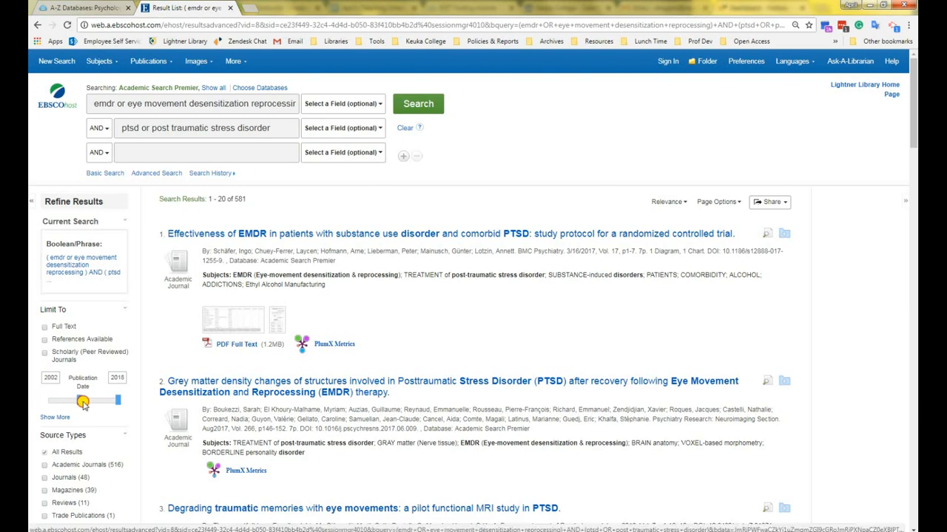
left_click_drag(80, 400, 98, 400)
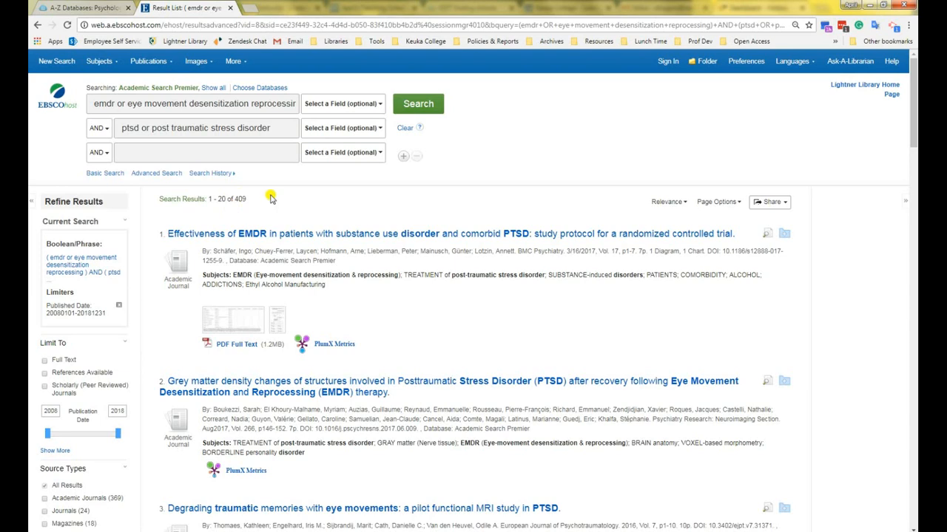
mouse_move(258, 330)
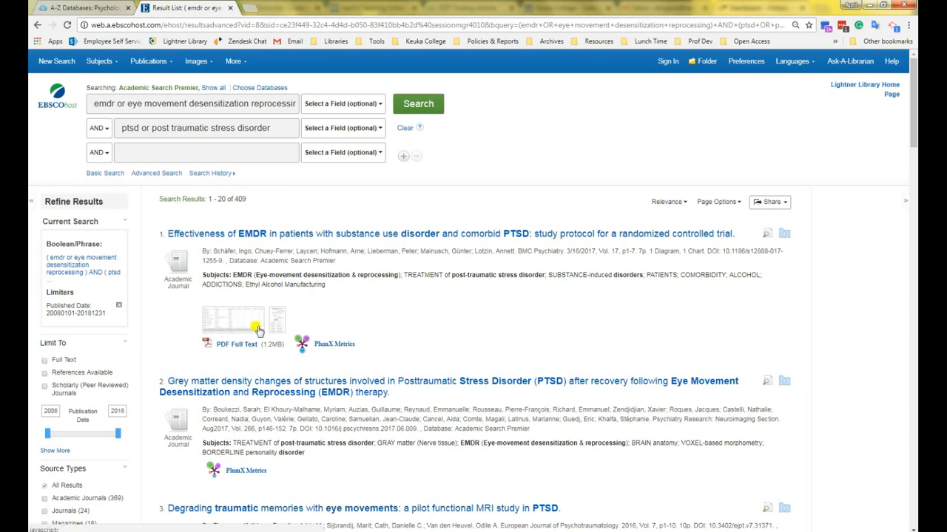
mouse_move(349, 308)
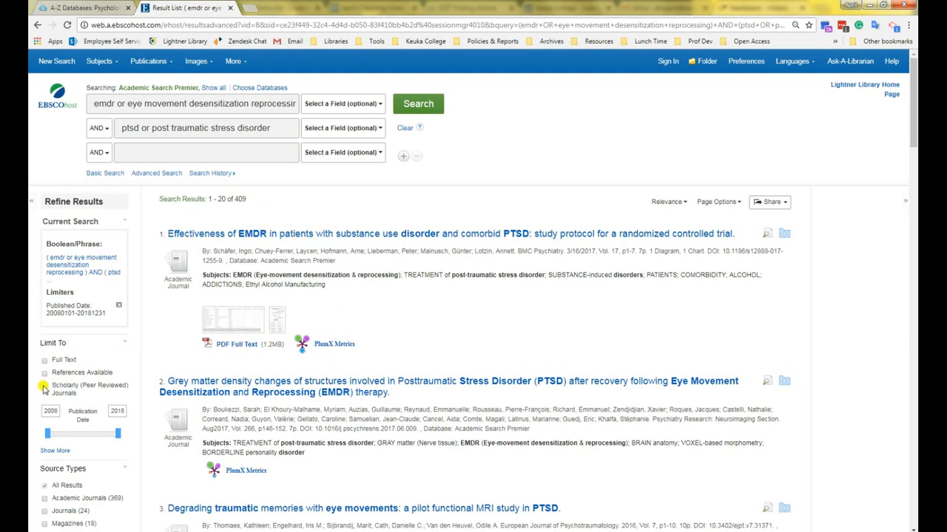
left_click(44, 388)
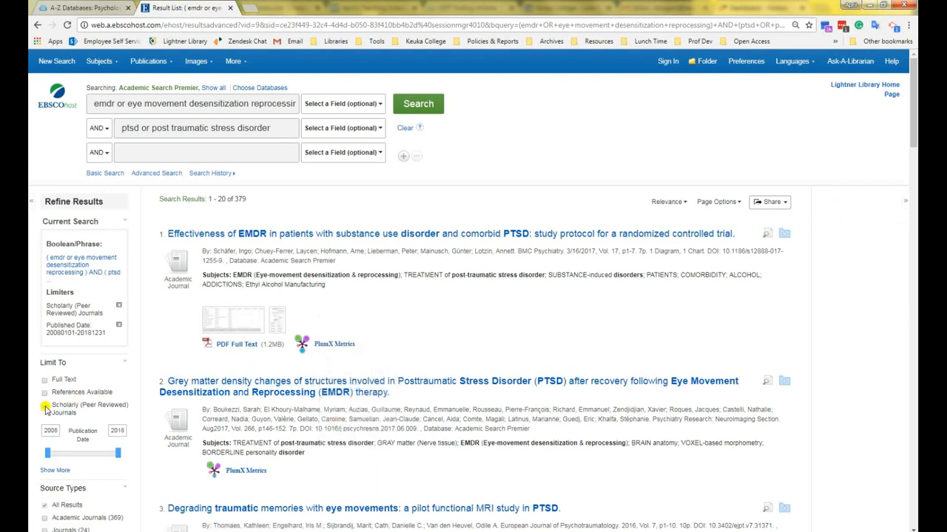
left_click(46, 409)
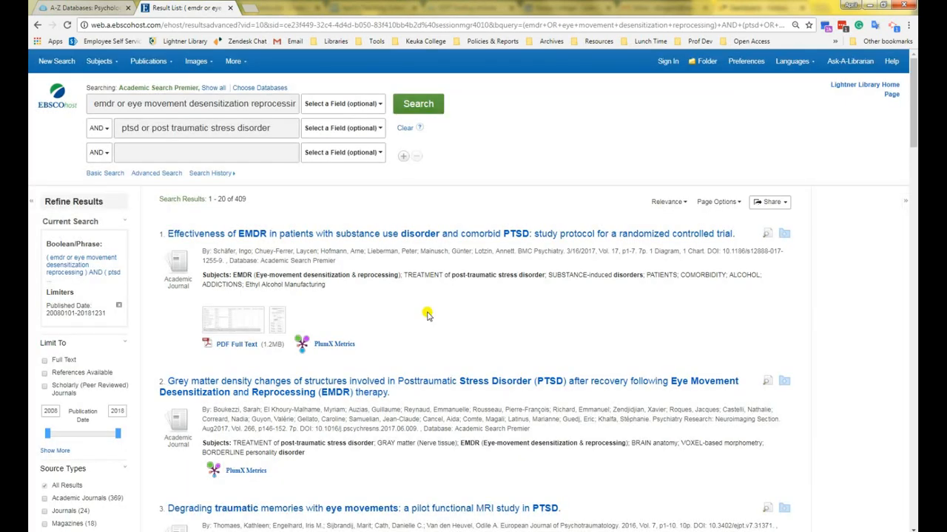
scroll("down", 3)
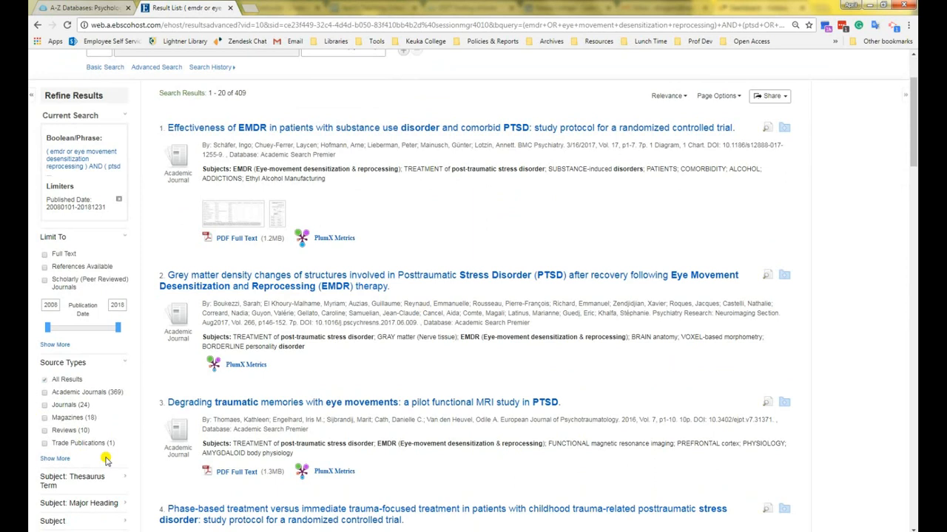
scroll("down", 3)
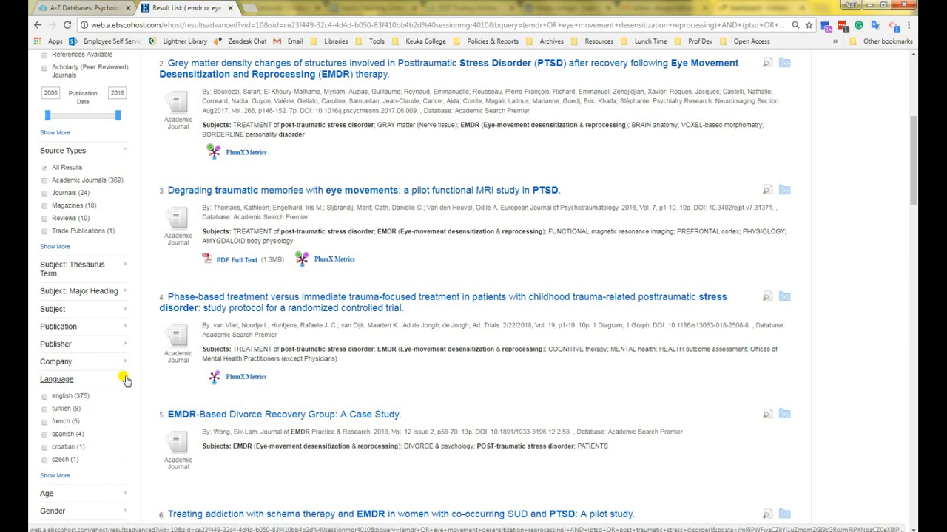
mouse_move(125, 379)
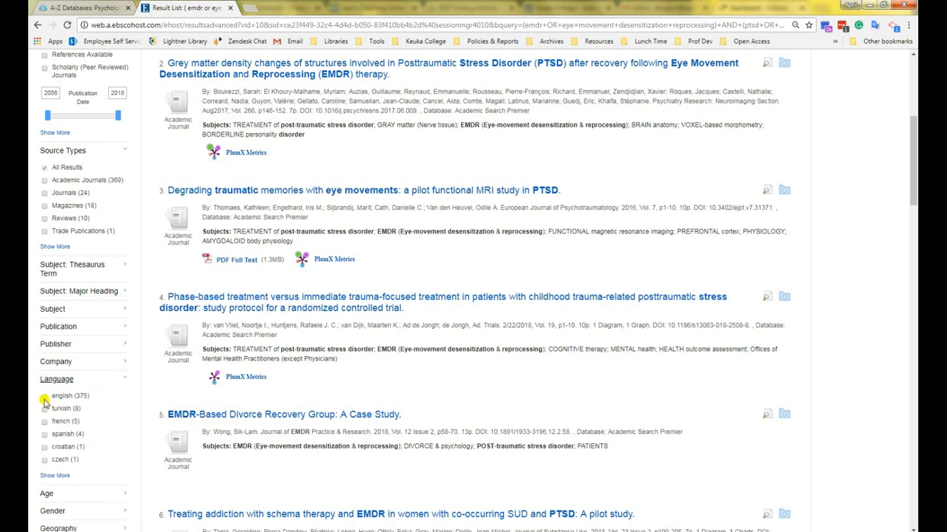
Scroll the Refine Results panel to the Language, Age, Gender and Geography facets.
scroll("down", 3)
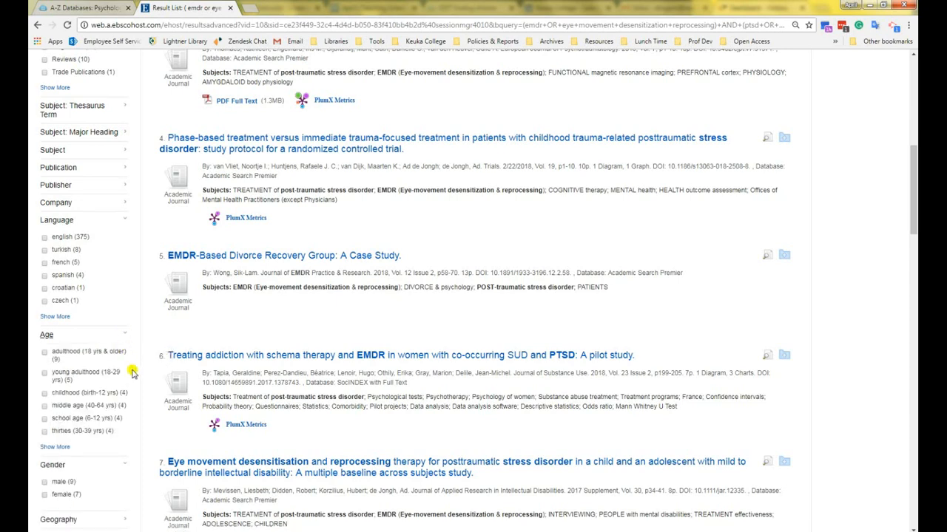
scroll("down", 3)
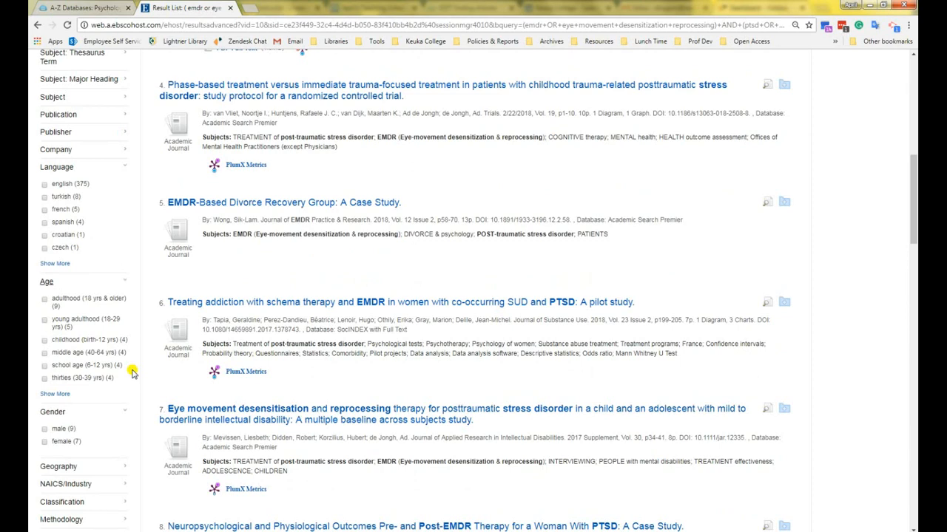
scroll("down", 3)
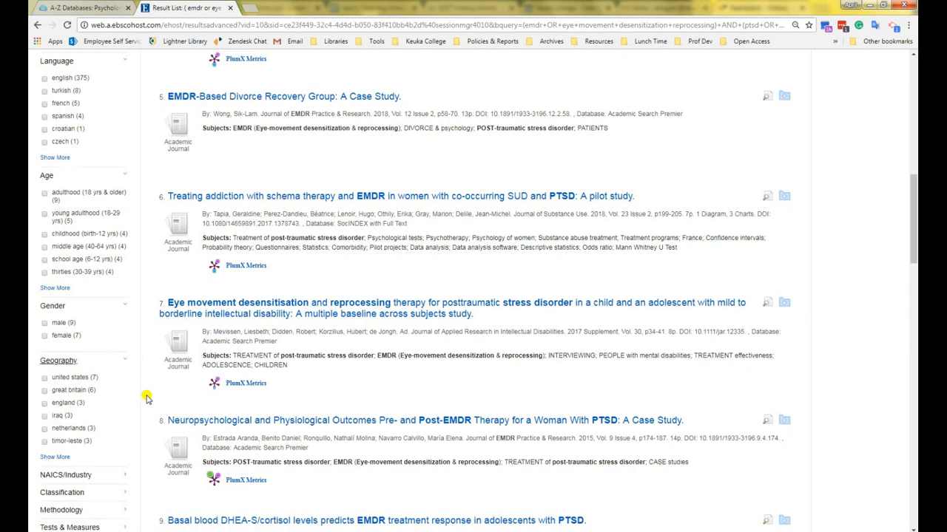
type("uni")
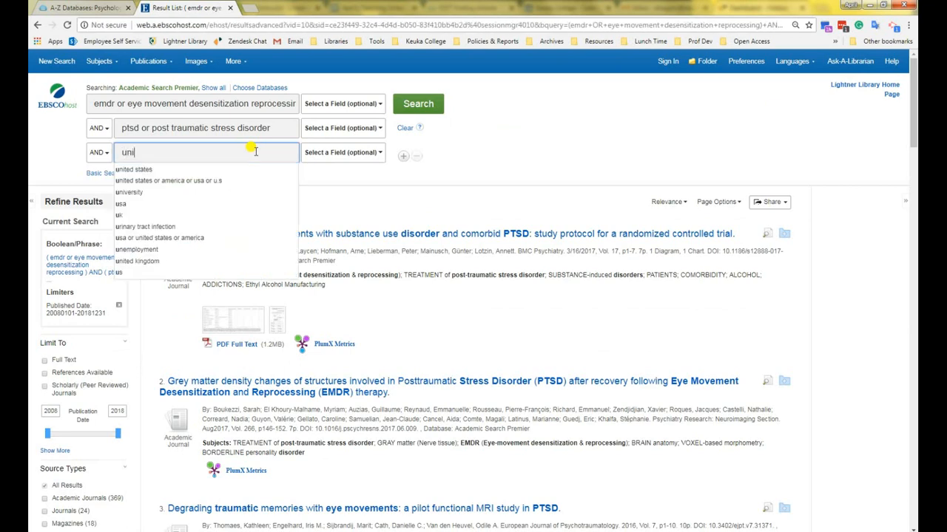
left_click(133, 169)
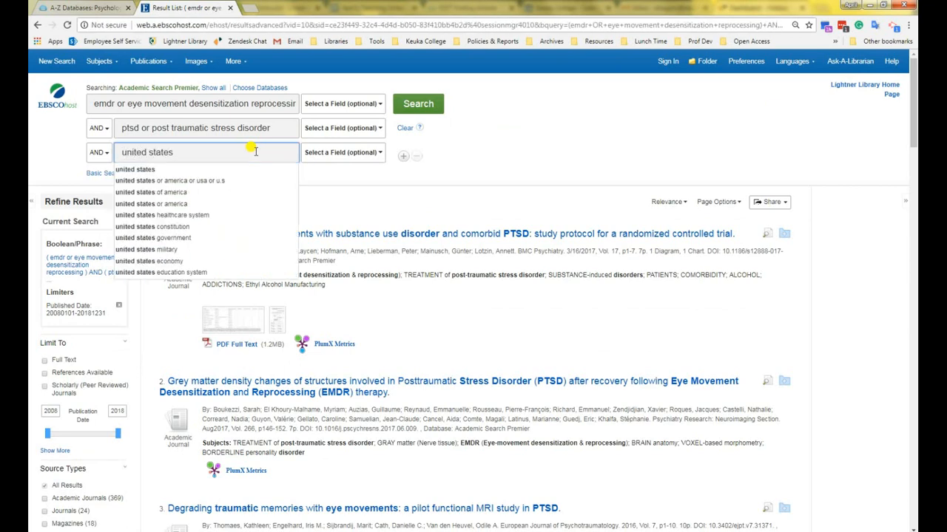
left_click(363, 200)
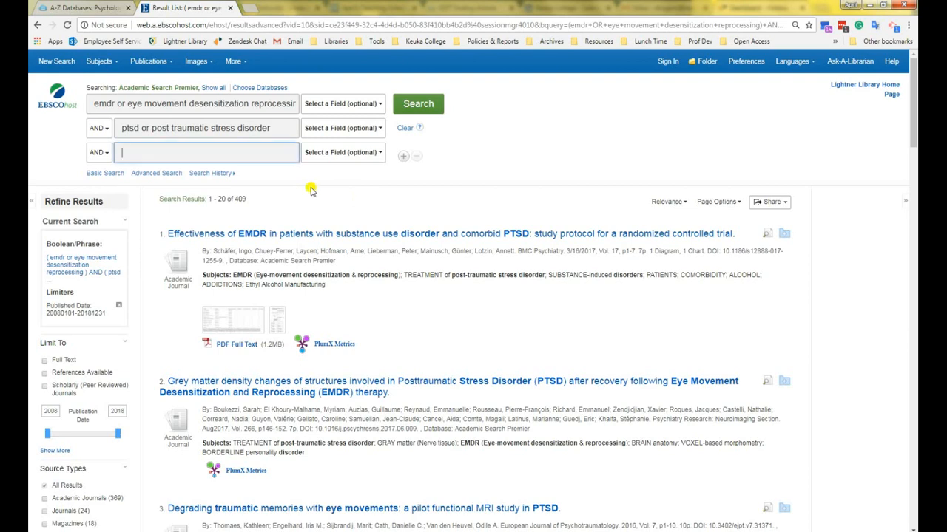
mouse_move(680, 213)
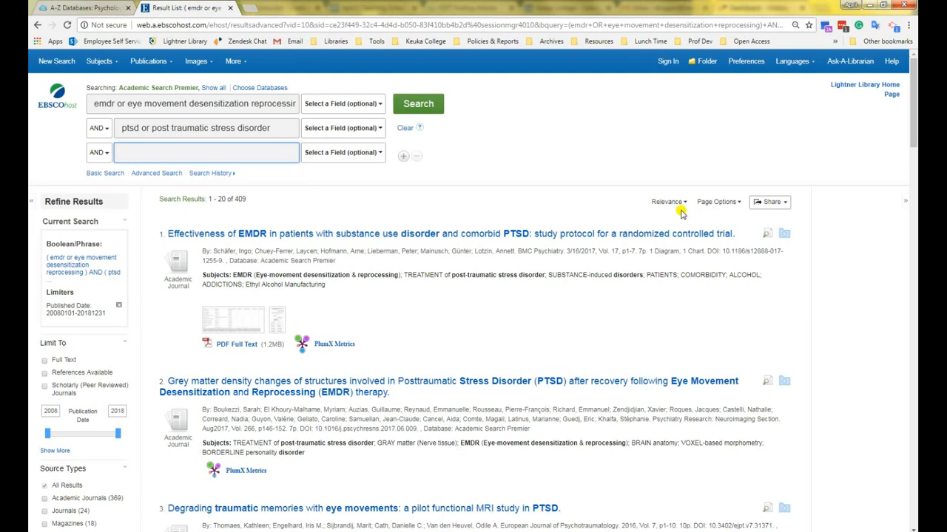
left_click(207, 152)
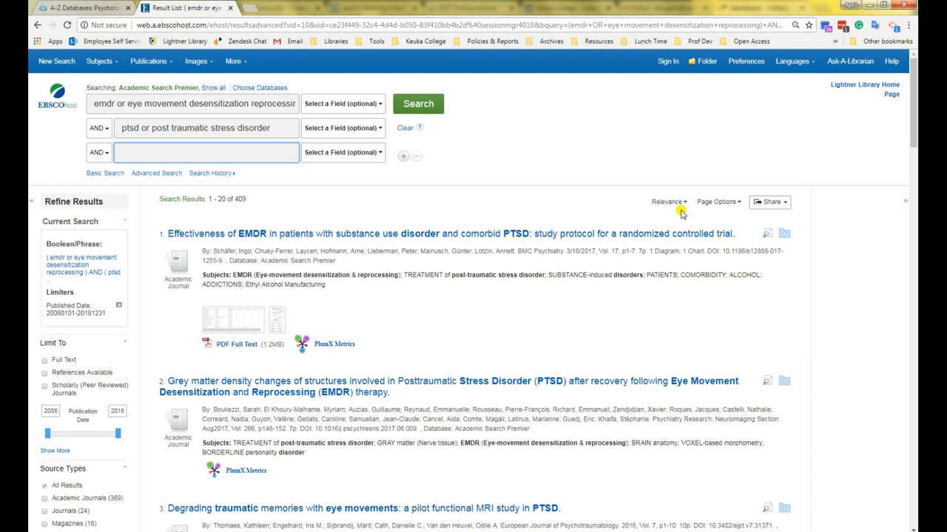
left_click(208, 152)
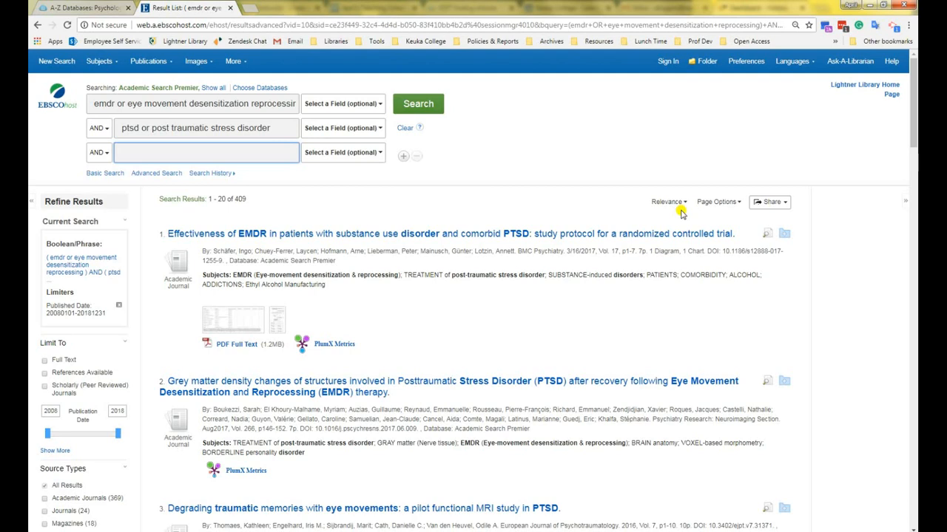
left_click(667, 201)
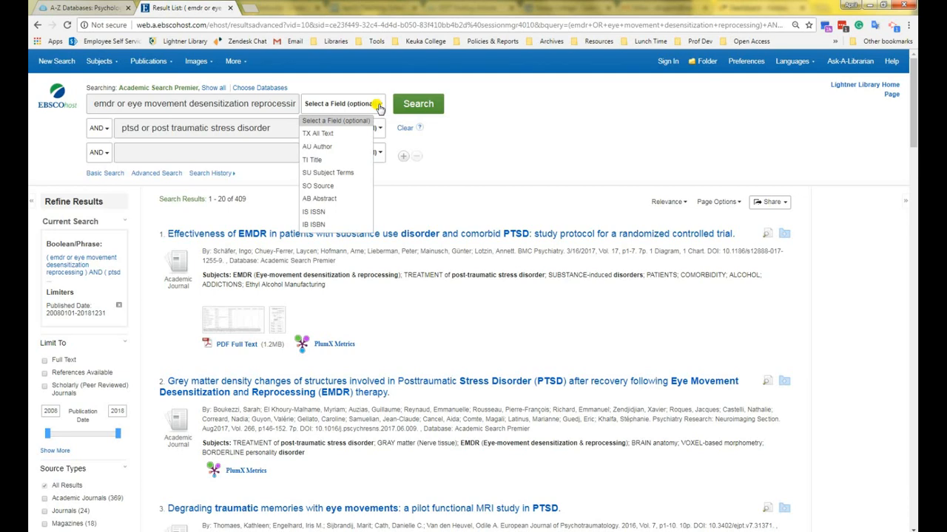
mouse_move(327, 172)
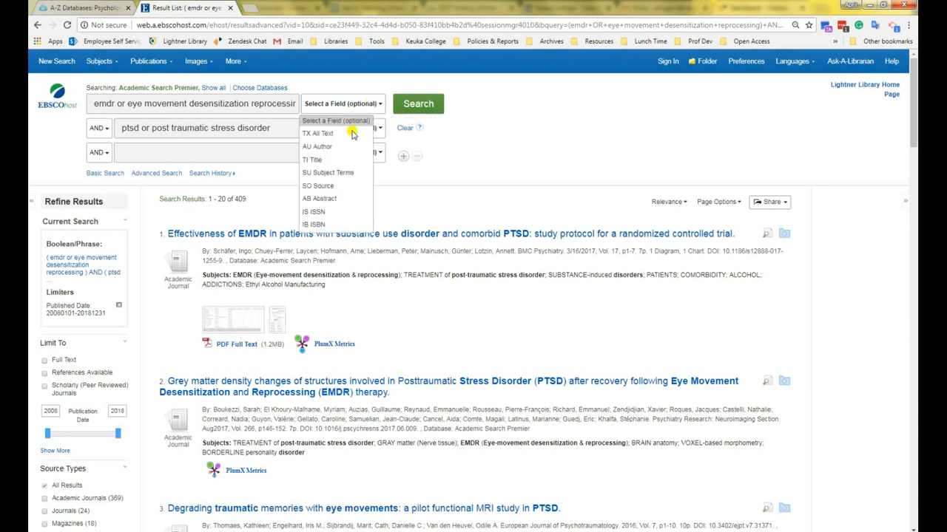
Scroll the 409 results down to the source-type breakdown (Academic Journals 369, Journals 24).
scroll("down", 3)
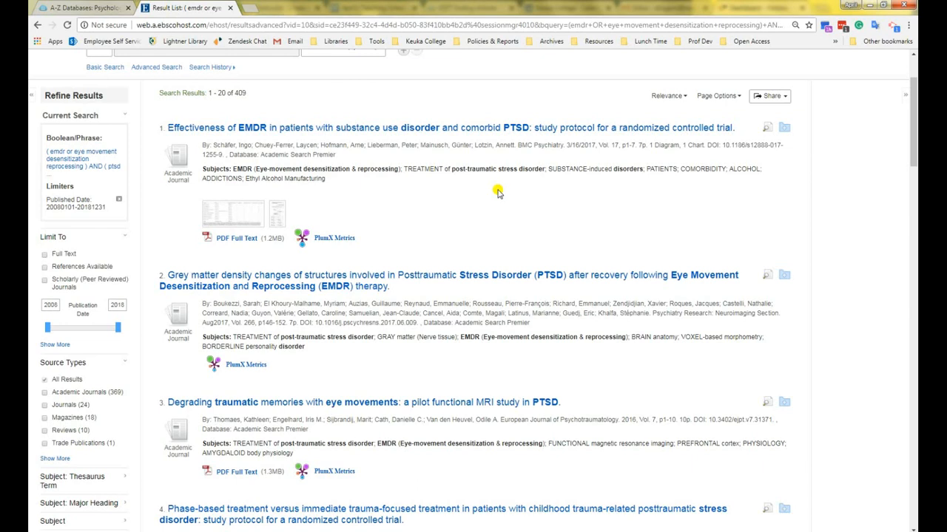
mouse_move(480, 127)
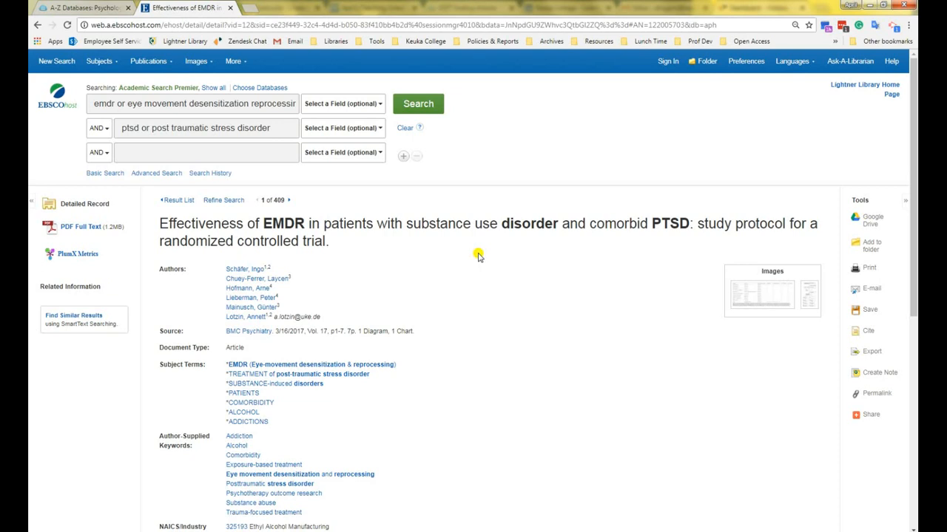
mouse_move(258, 344)
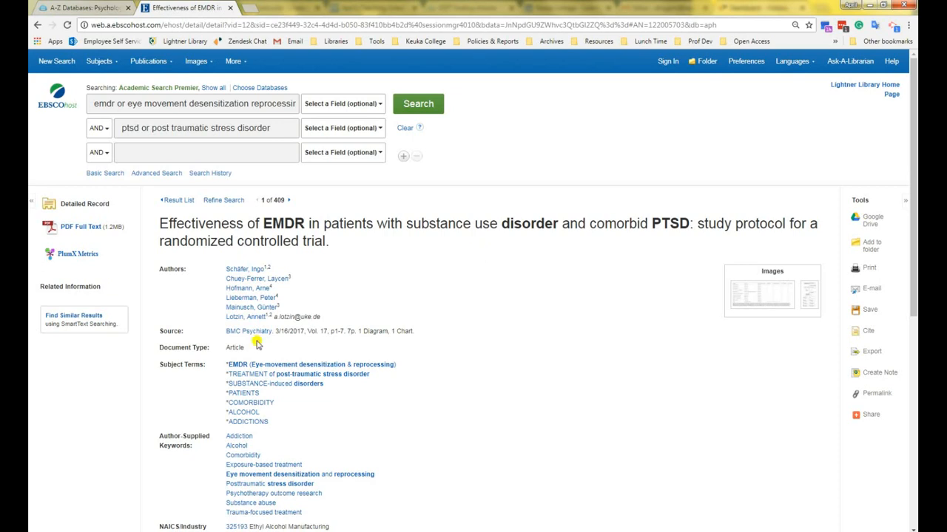
Review the detailed record of the EMDR substance-use PTSD protocol and follow its BMC Psychiatry source link.
scroll("down", 3)
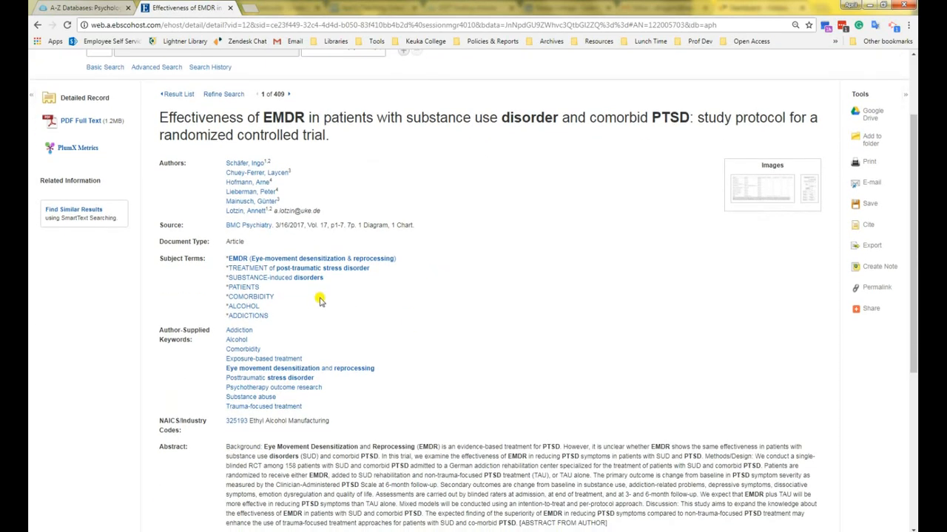
scroll("down", 3)
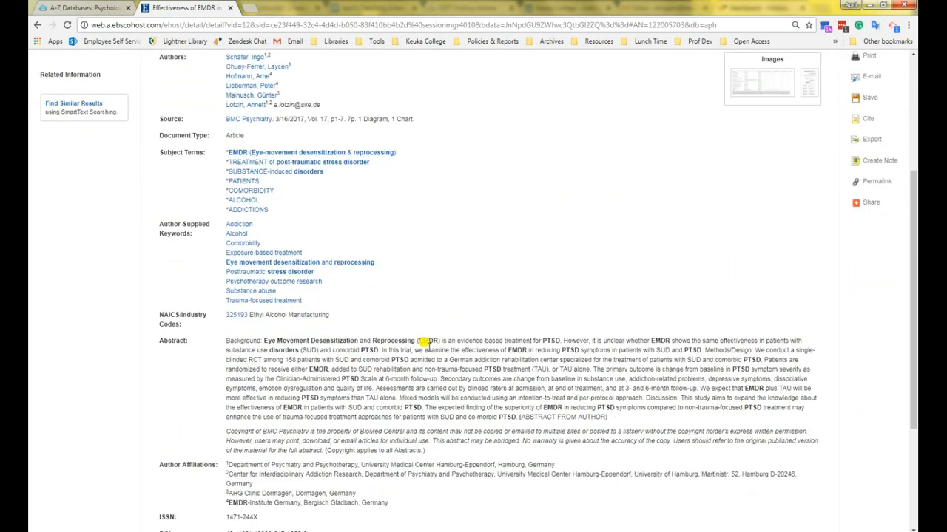
scroll("down", 3)
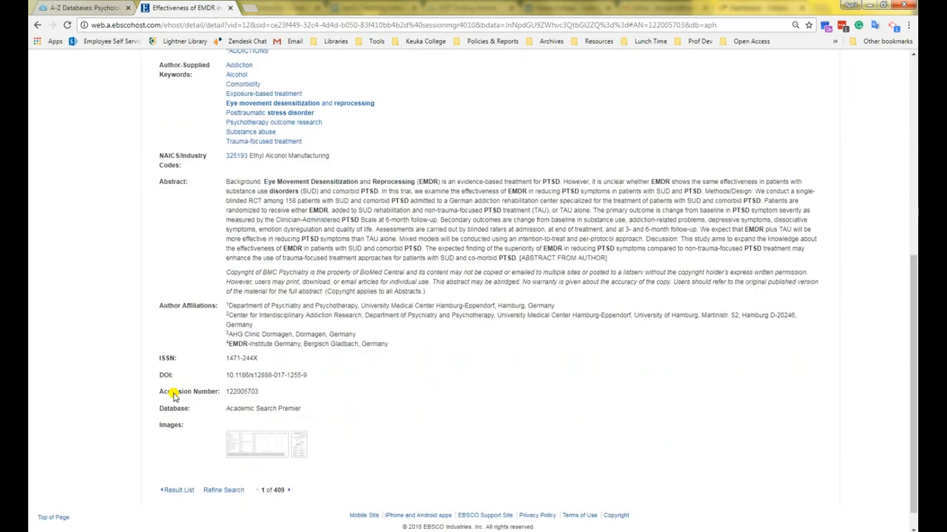
mouse_move(148, 377)
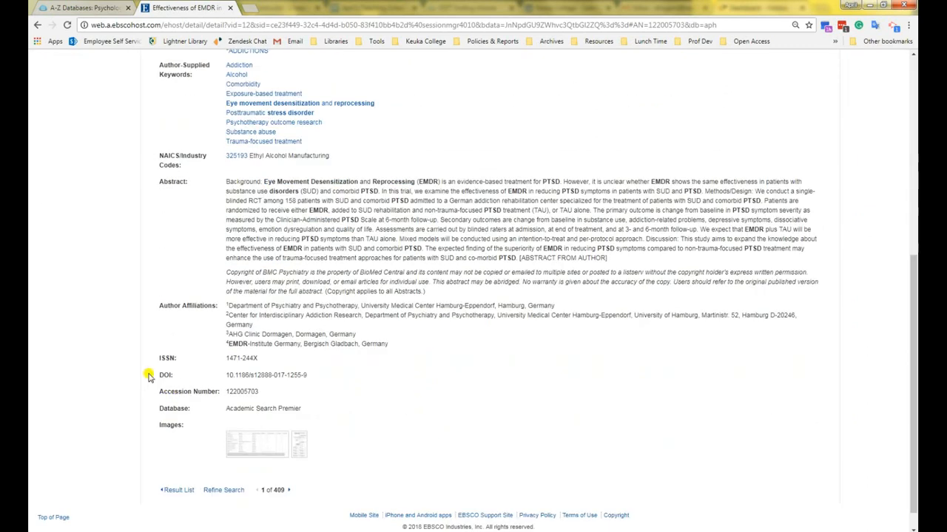
scroll("up", 3)
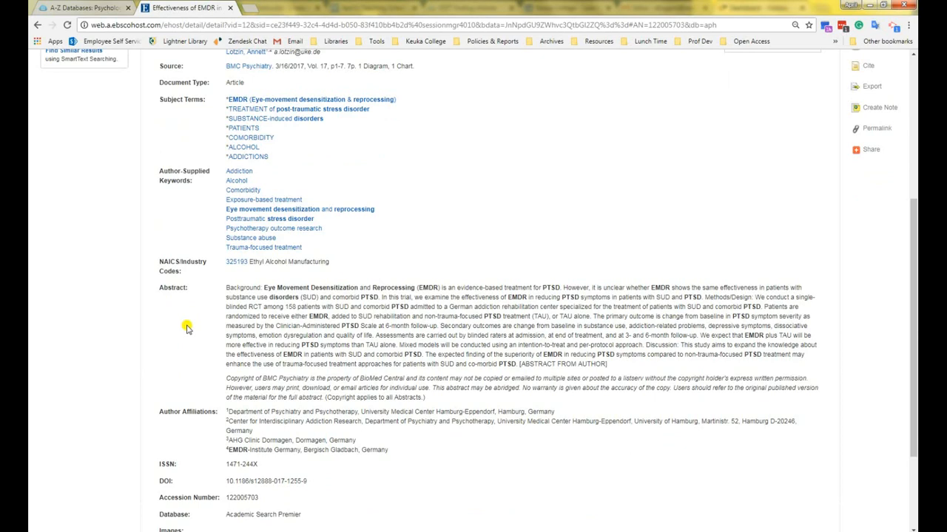
scroll("up", 3)
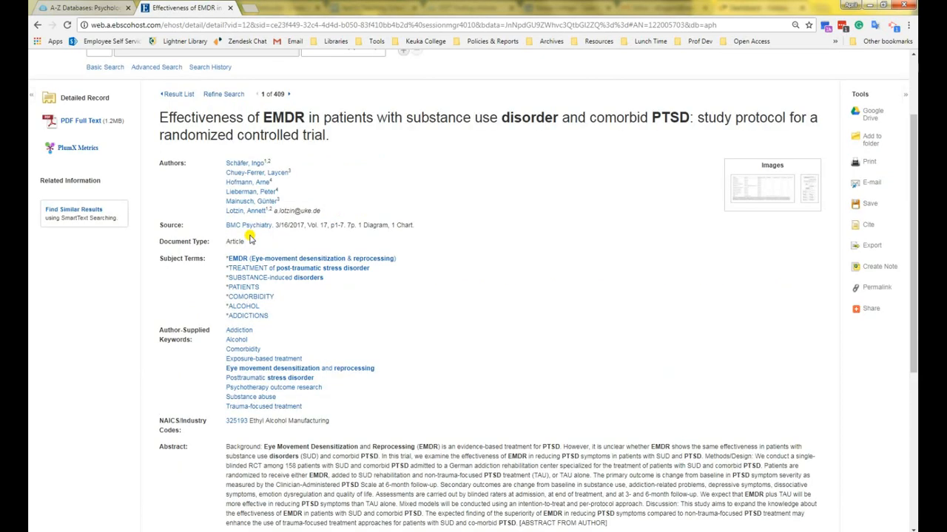
left_click(247, 225)
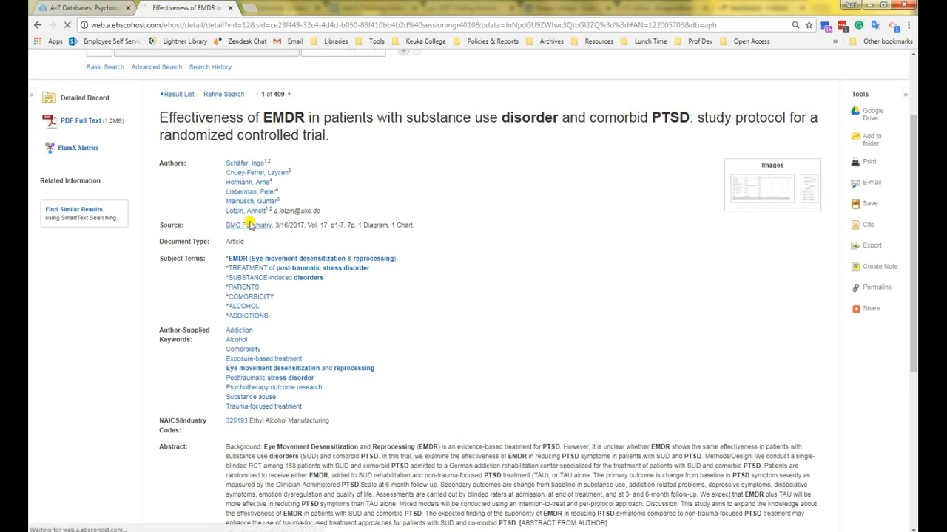
Show BMC Psychiatry's Publication Details with ISSN, publisher, coverage and peer-review status.
left_click(249, 225)
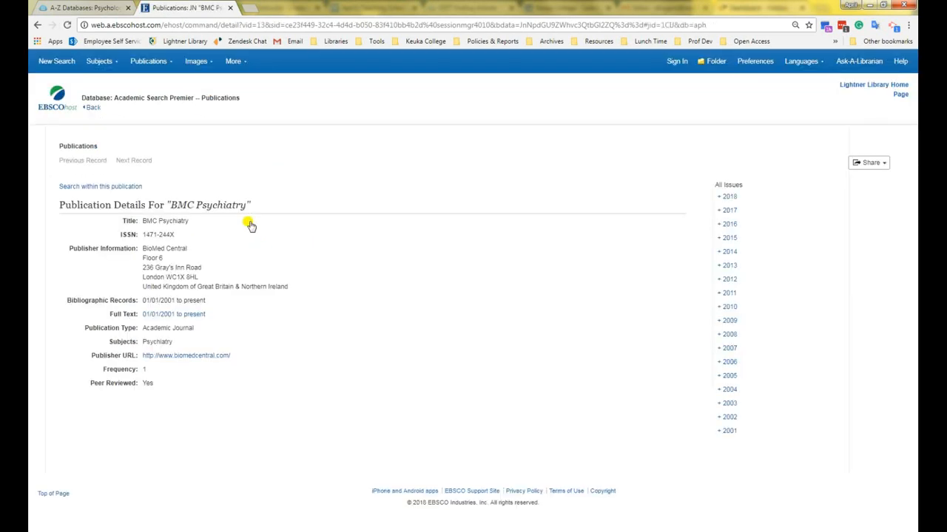
mouse_move(172, 399)
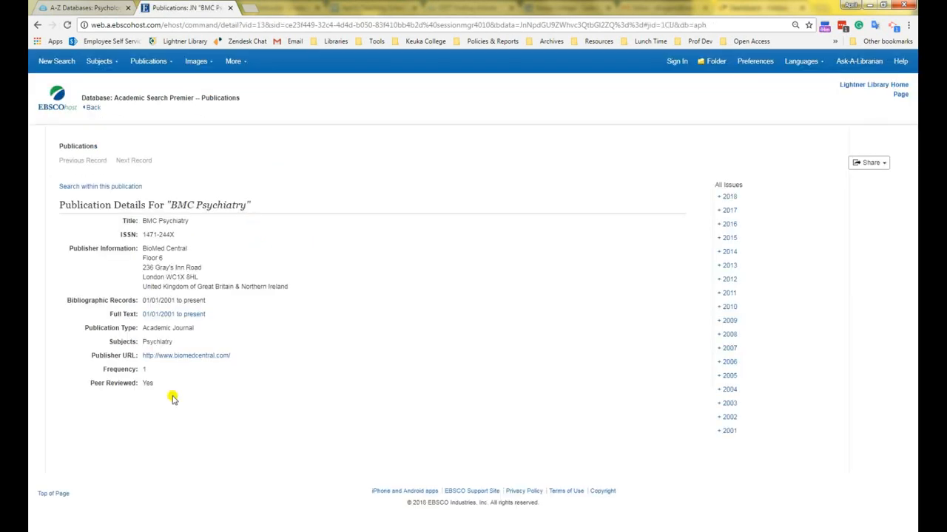
mouse_move(149, 391)
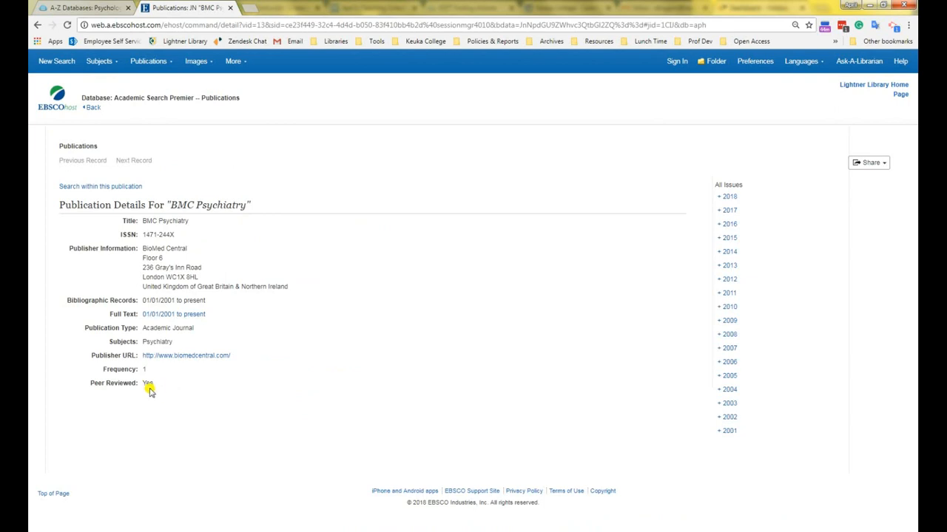
mouse_move(183, 381)
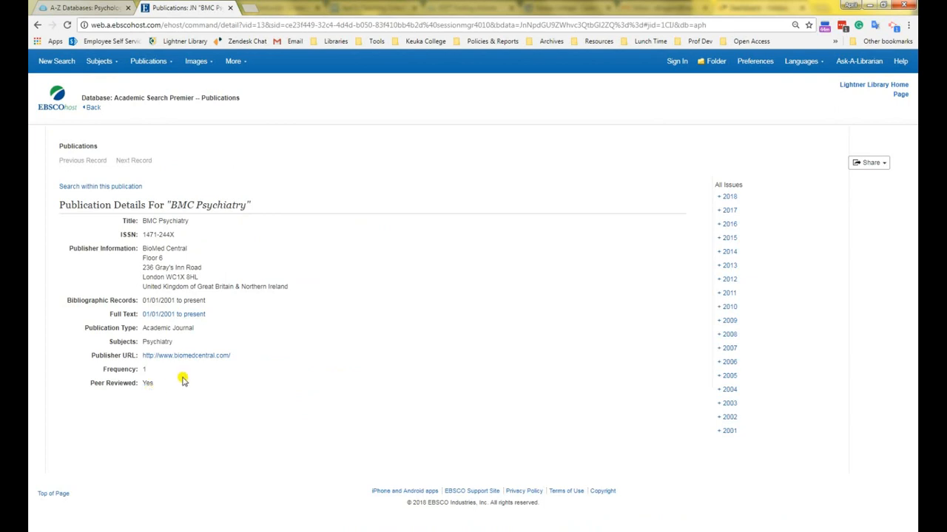
mouse_move(583, 379)
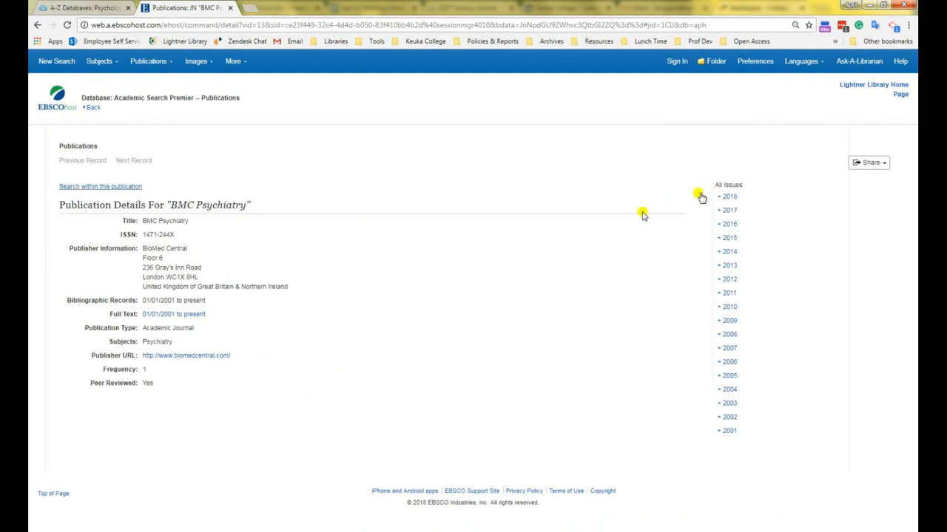
mouse_move(132, 186)
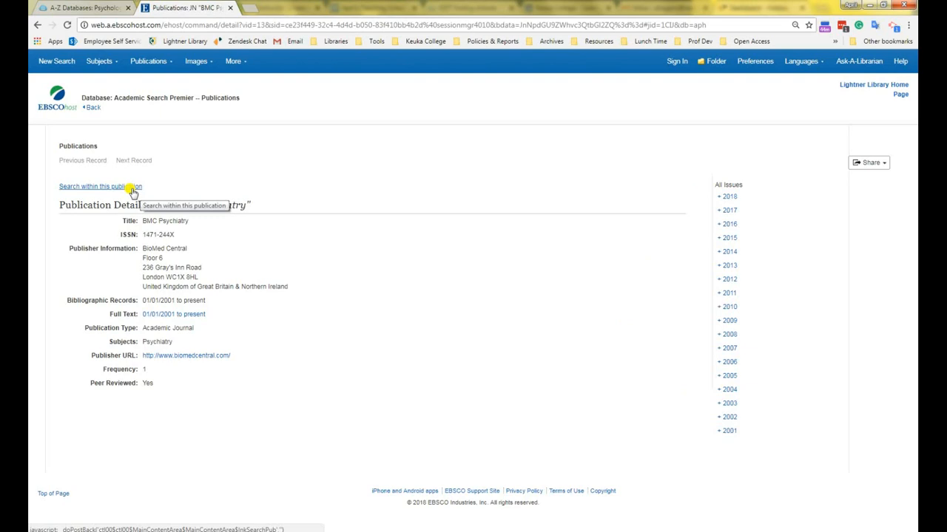
Limit the 2008–2018 EMDR and PTSD results to Full Text, leaving 128 articles.
left_click(100, 186)
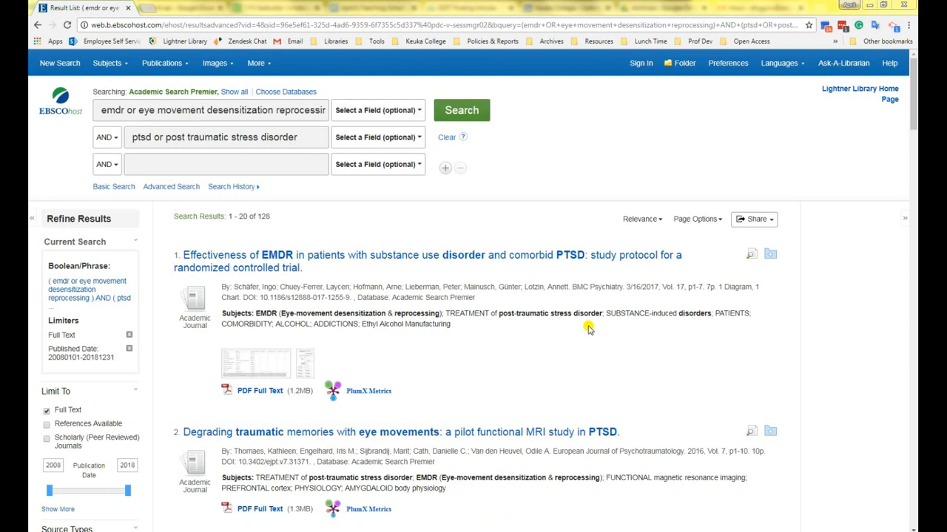
mouse_move(581, 358)
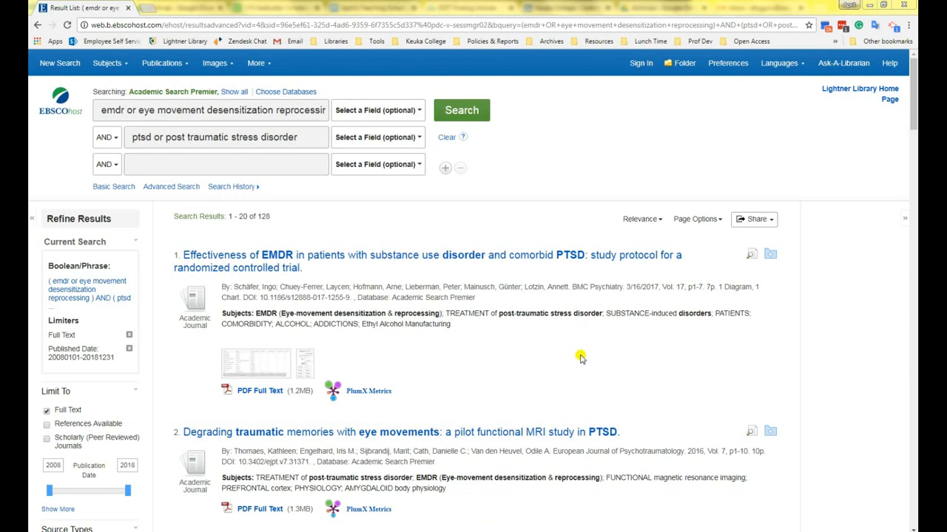